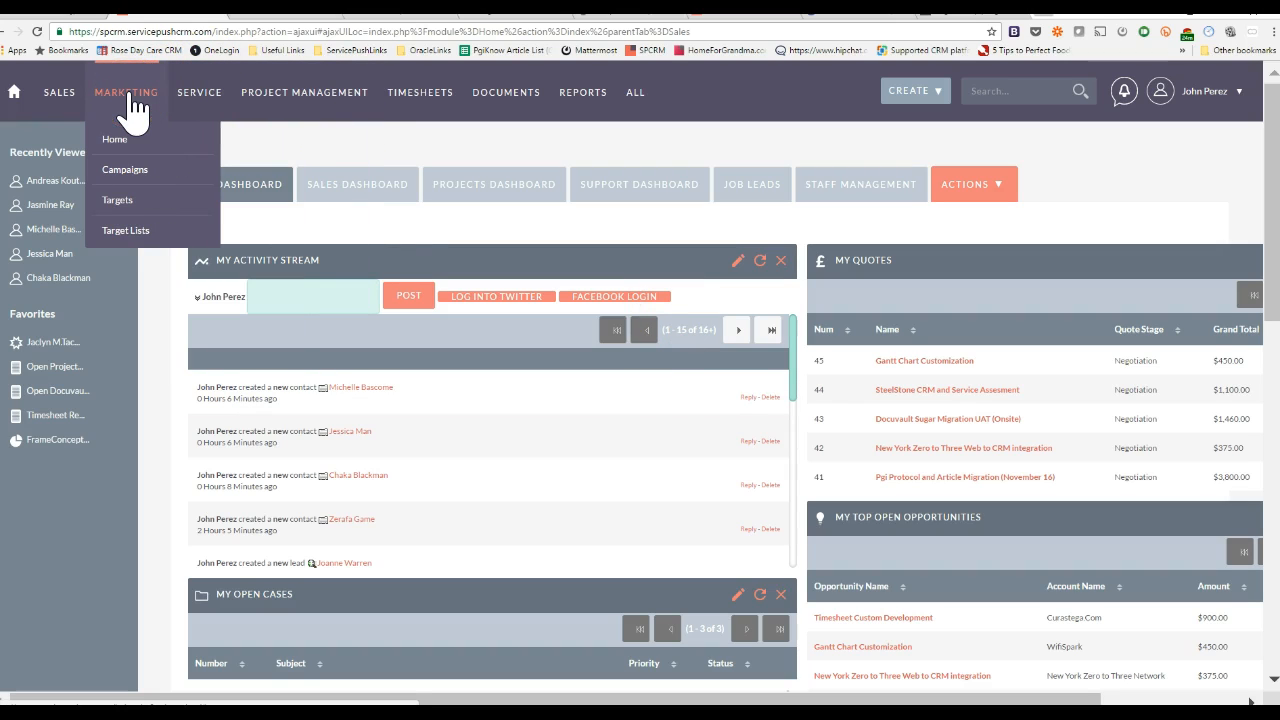
{"action": "mouse_move", "coordinate": [145, 230]}
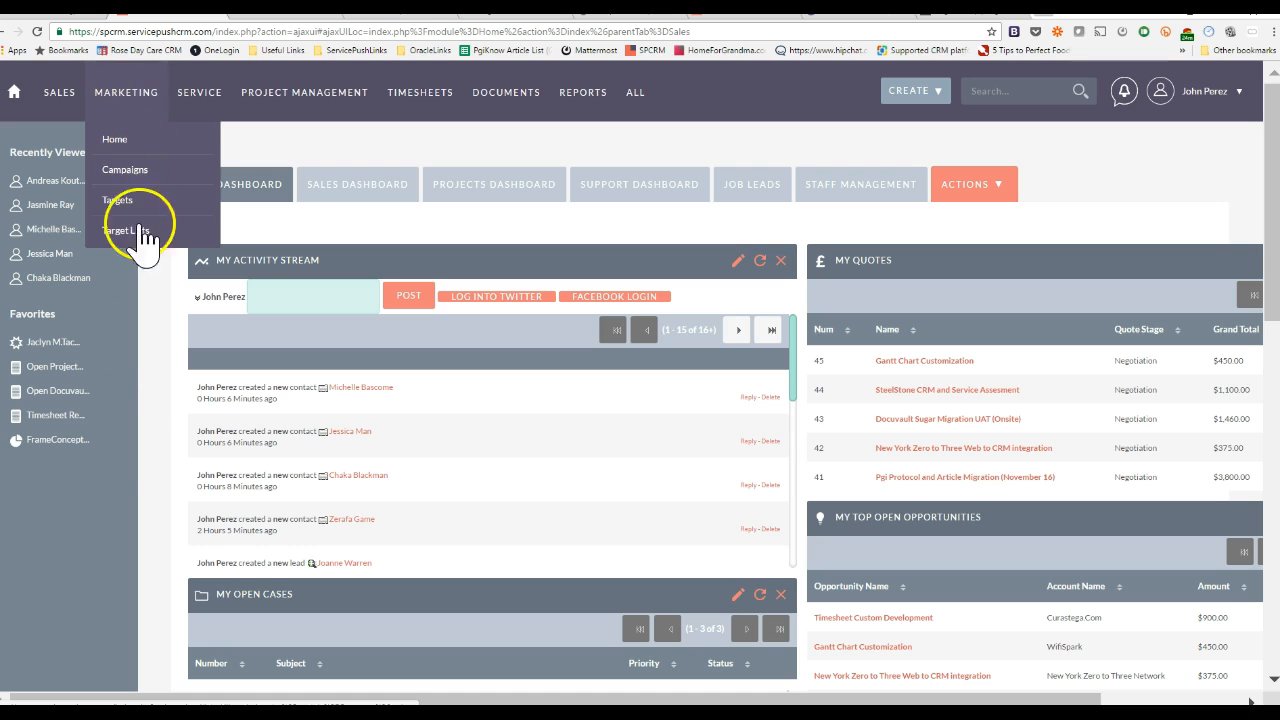
Step: Switch to MailChimp's Lists page and review the synced lists' subscriber, open and click counts
{"action": "left_click", "coordinate": [420, 92]}
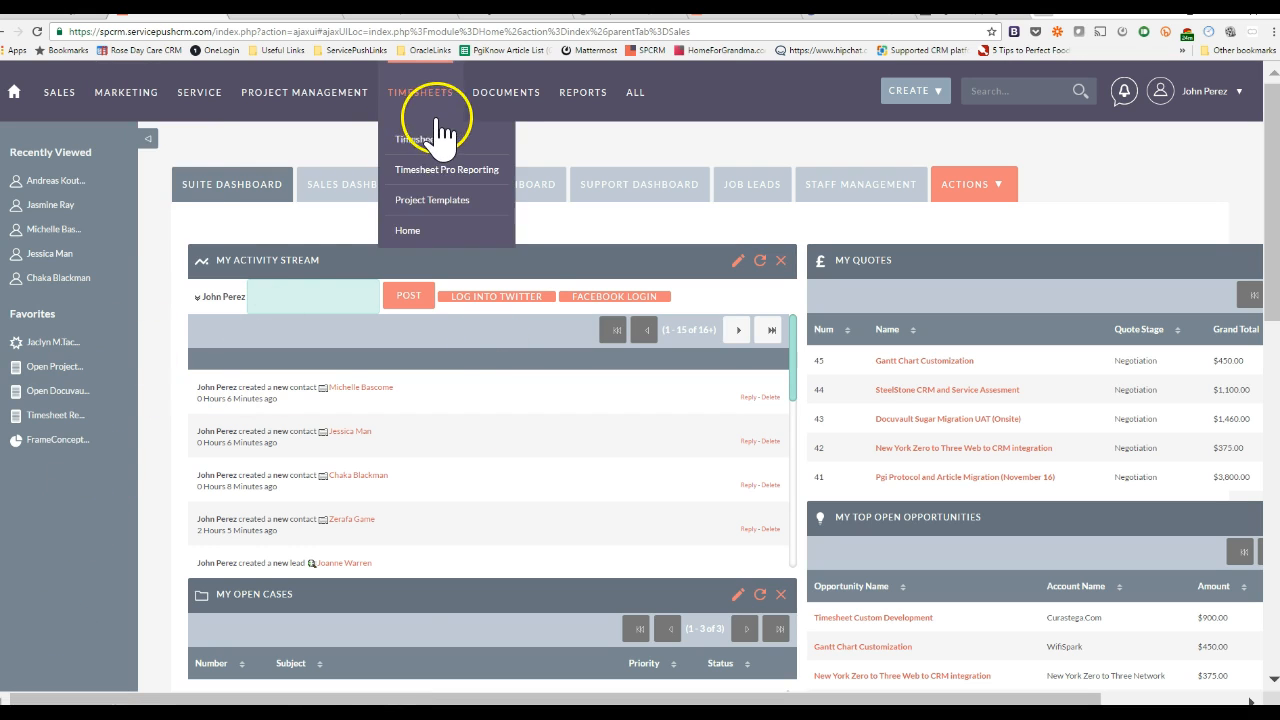
{"action": "mouse_move", "coordinate": [600, 22]}
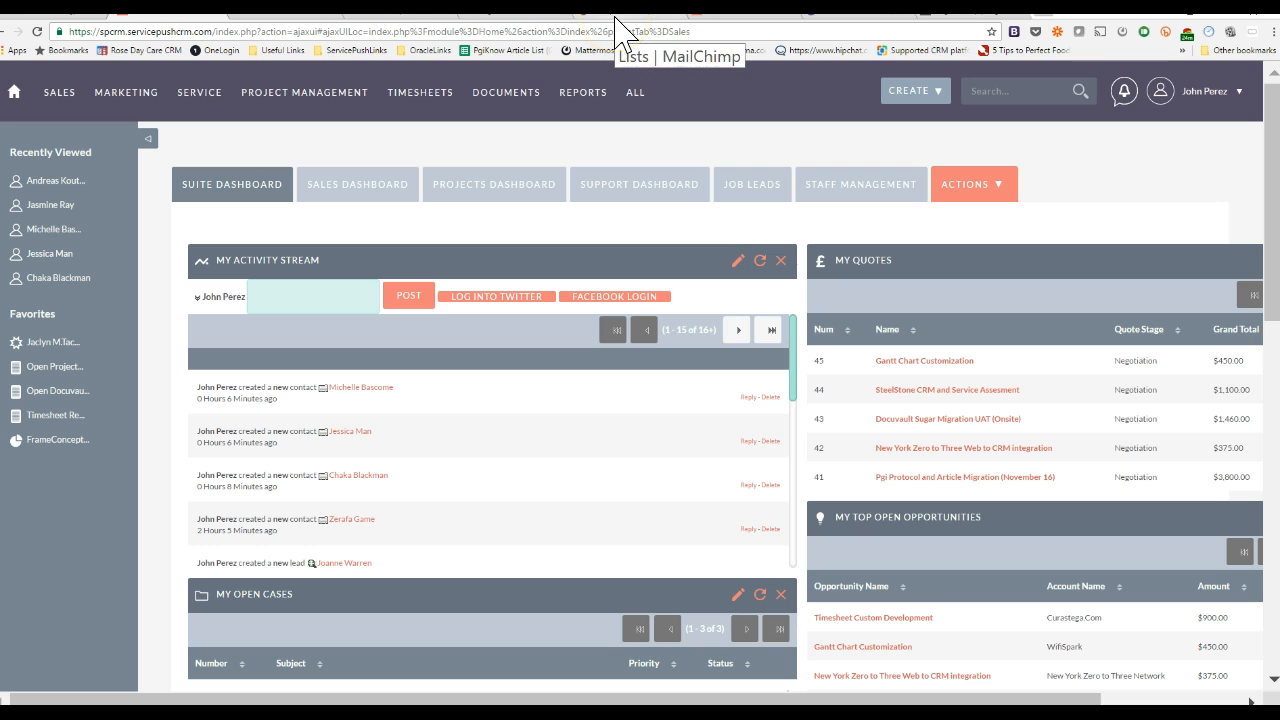
{"action": "mouse_move", "coordinate": [745, 30]}
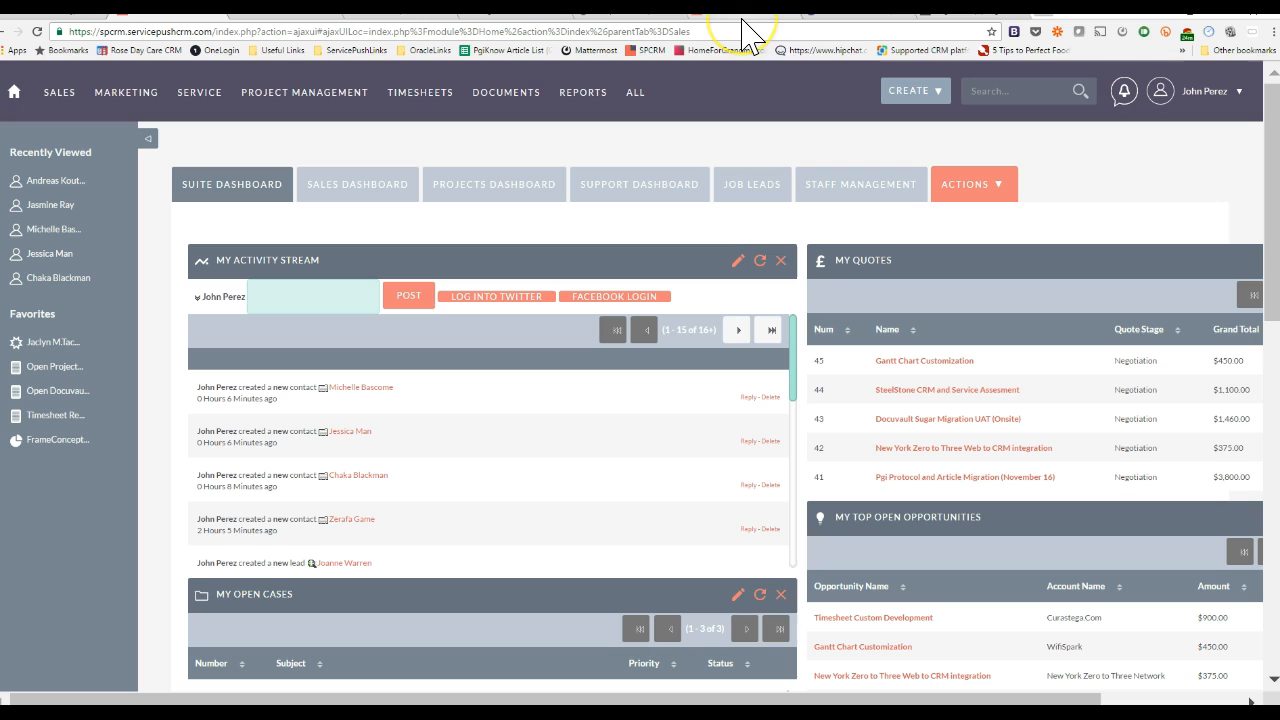
{"action": "mouse_move", "coordinate": [748, 33]}
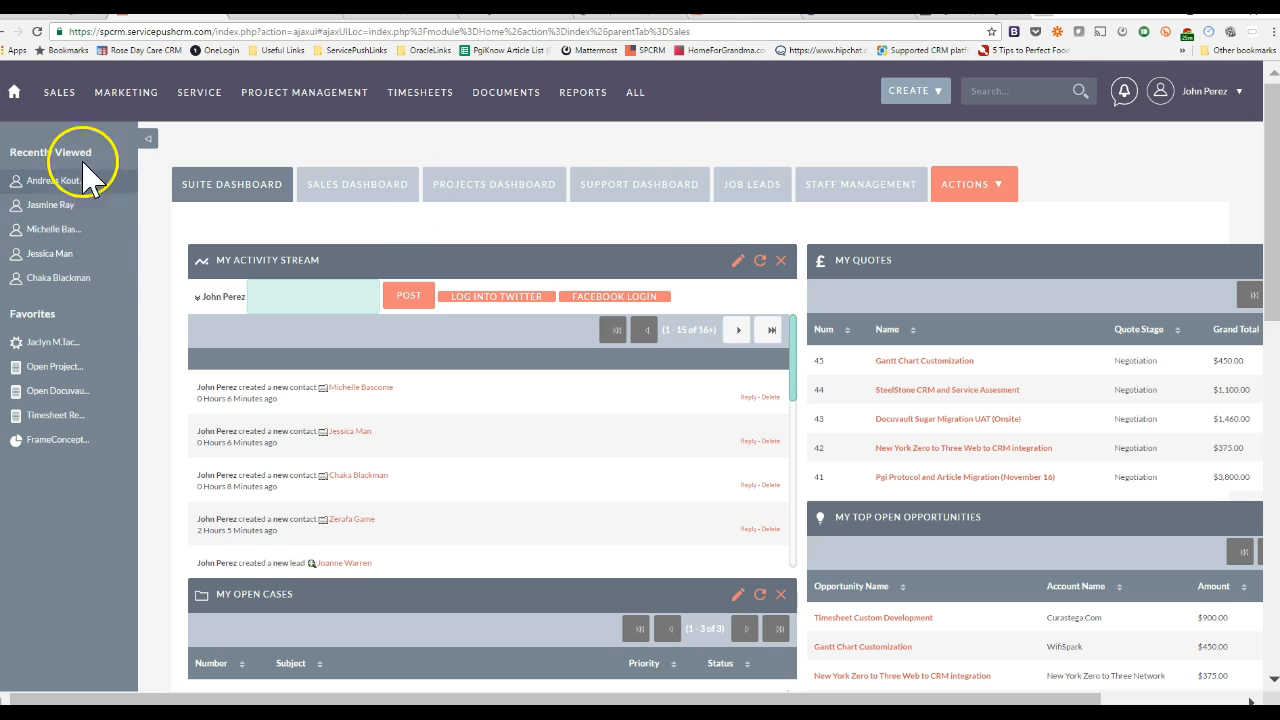
{"action": "left_click", "coordinate": [52, 92]}
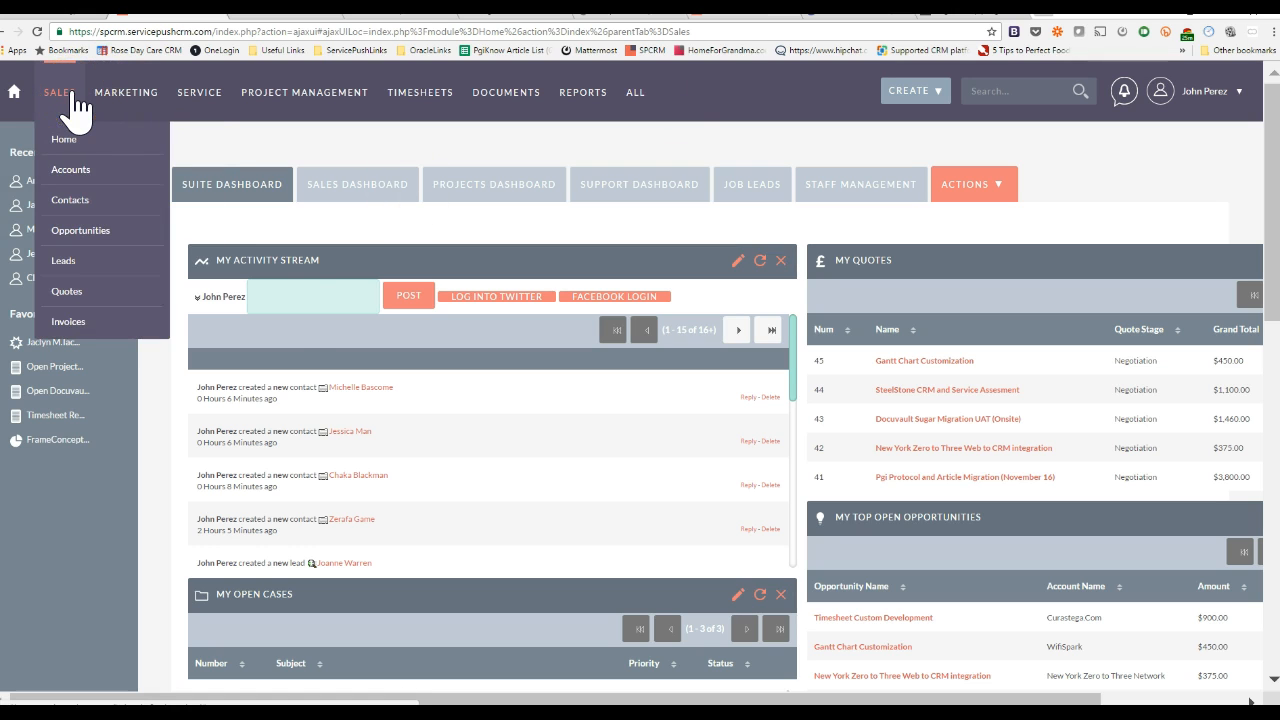
{"action": "left_click", "coordinate": [310, 295]}
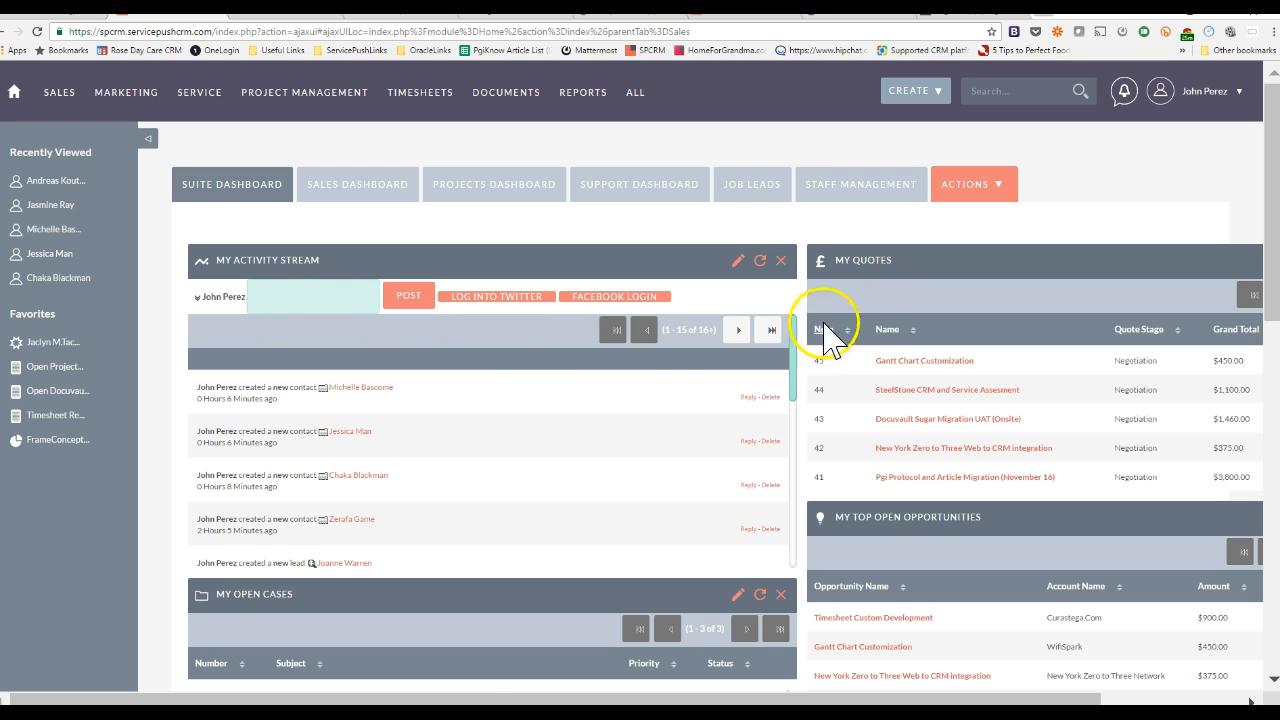
{"action": "scroll", "scroll_direction": "down", "scroll_amount": 3}
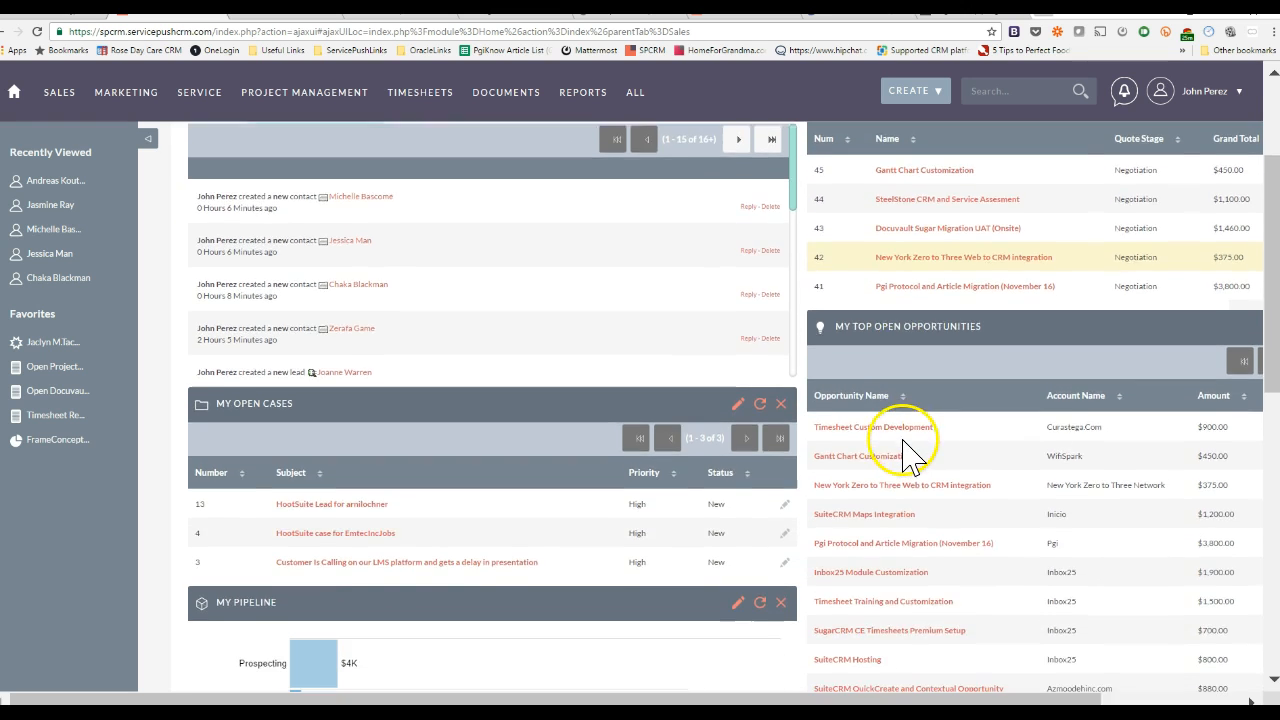
{"action": "scroll", "scroll_direction": "down", "scroll_amount": 3}
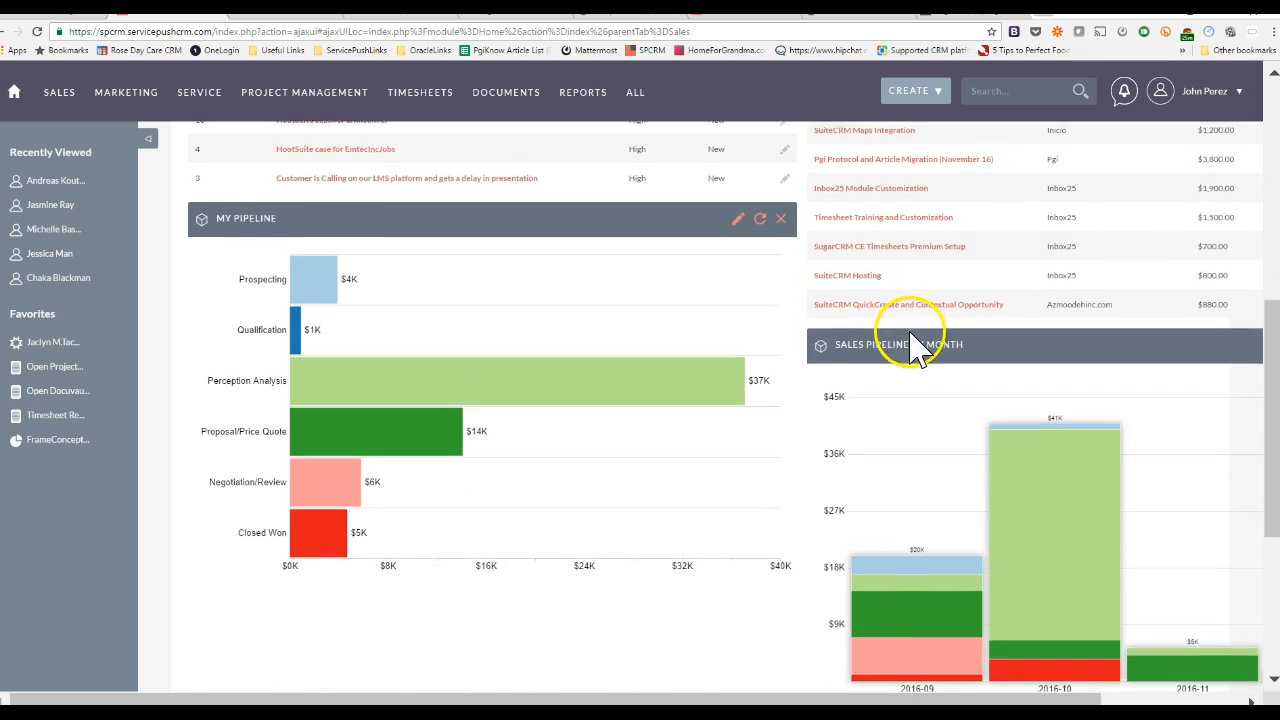
{"action": "scroll", "scroll_direction": "down", "scroll_amount": 3}
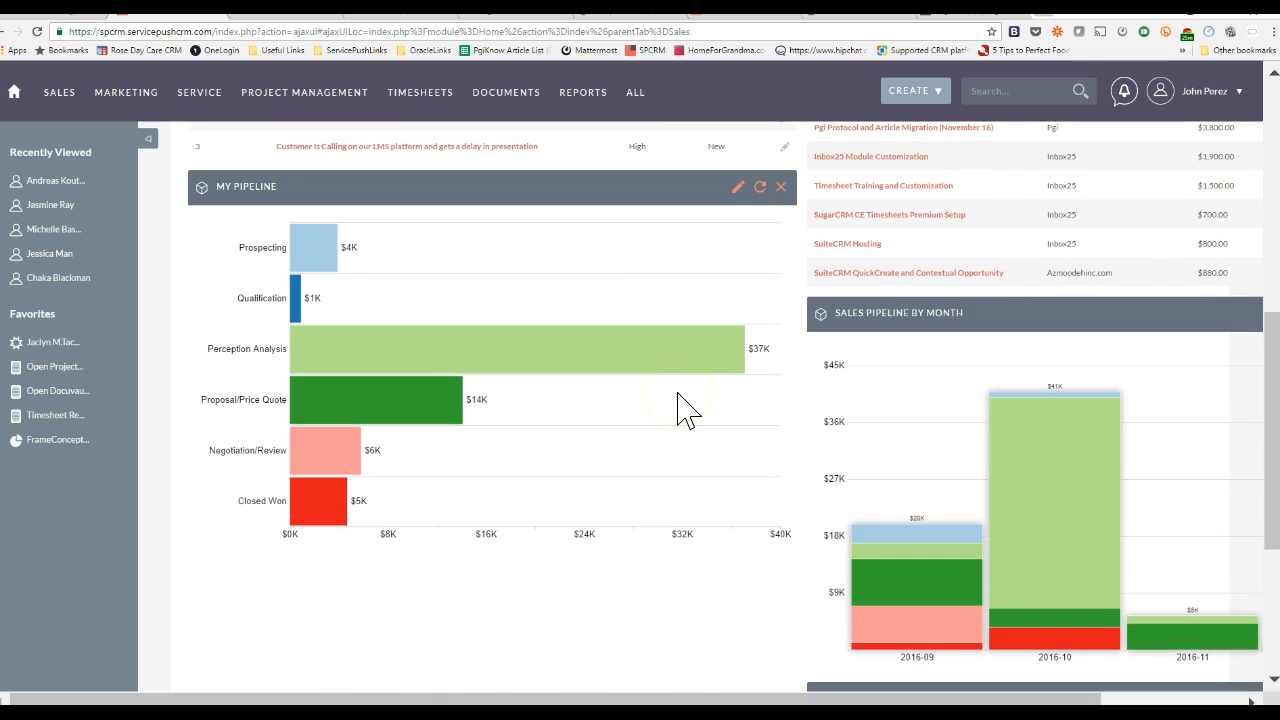
{"action": "scroll", "scroll_direction": "down", "scroll_amount": 3}
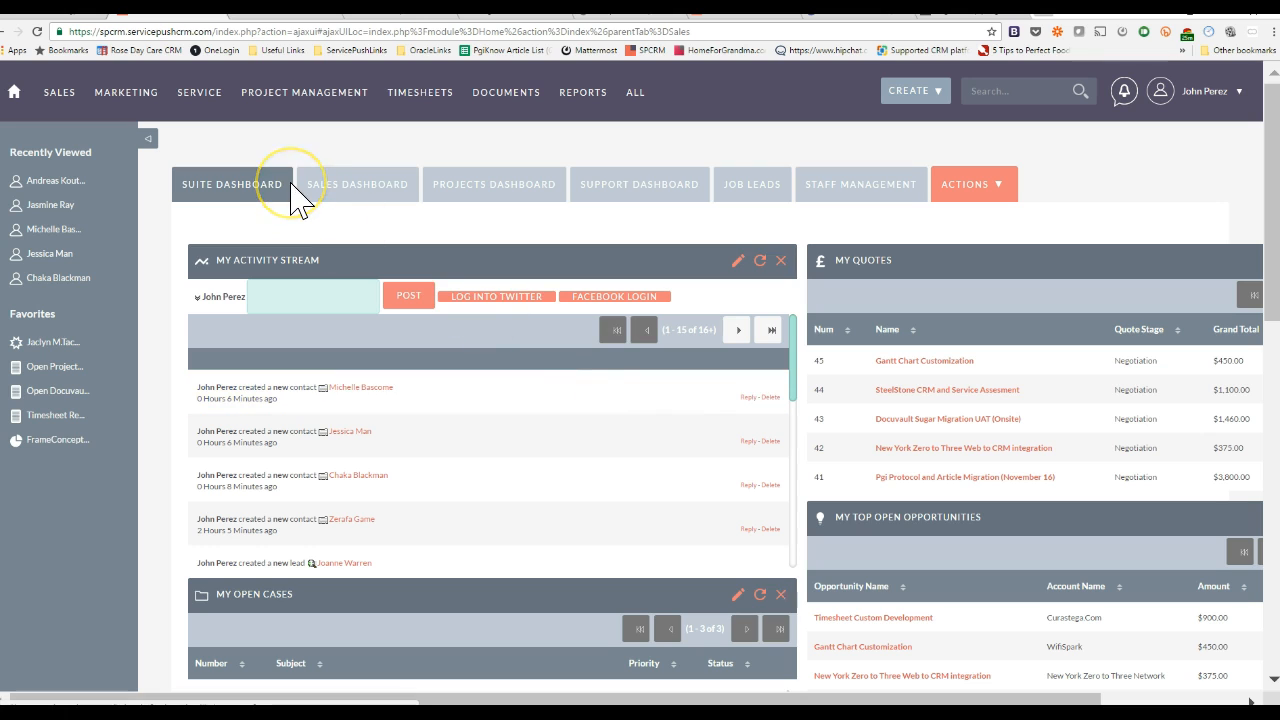
{"action": "mouse_move", "coordinate": [345, 198]}
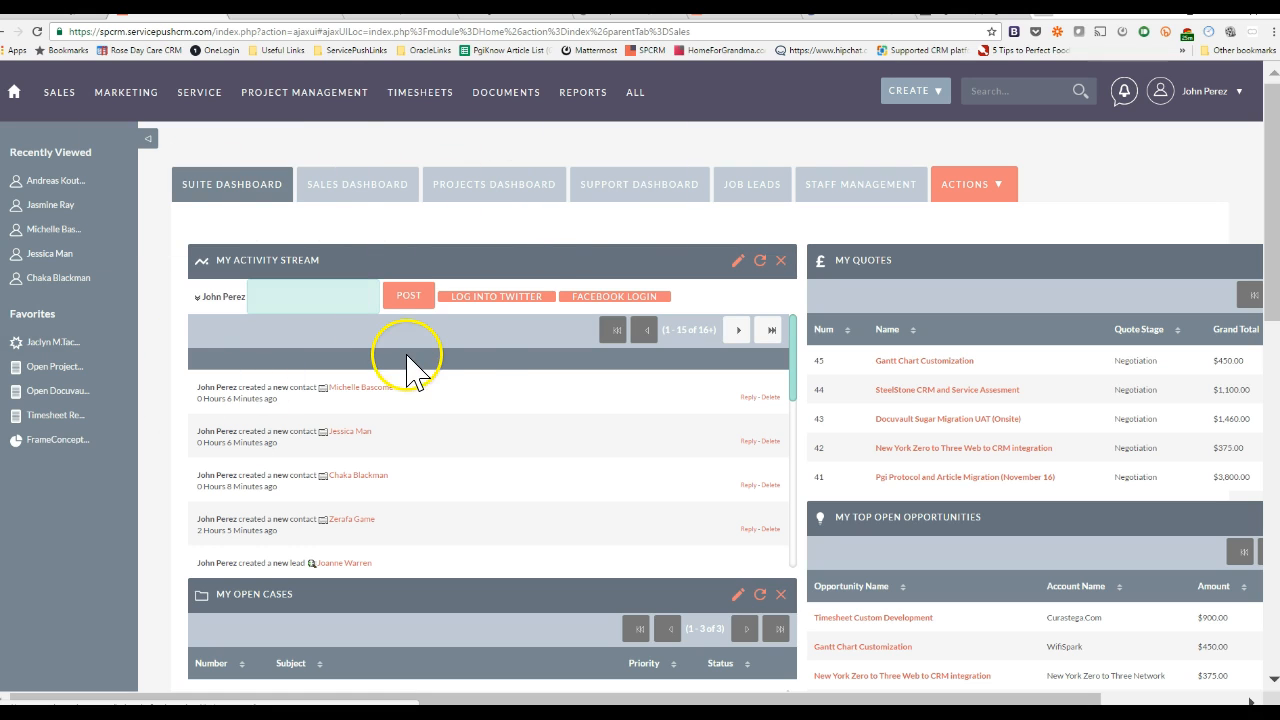
{"action": "mouse_move", "coordinate": [648, 183]}
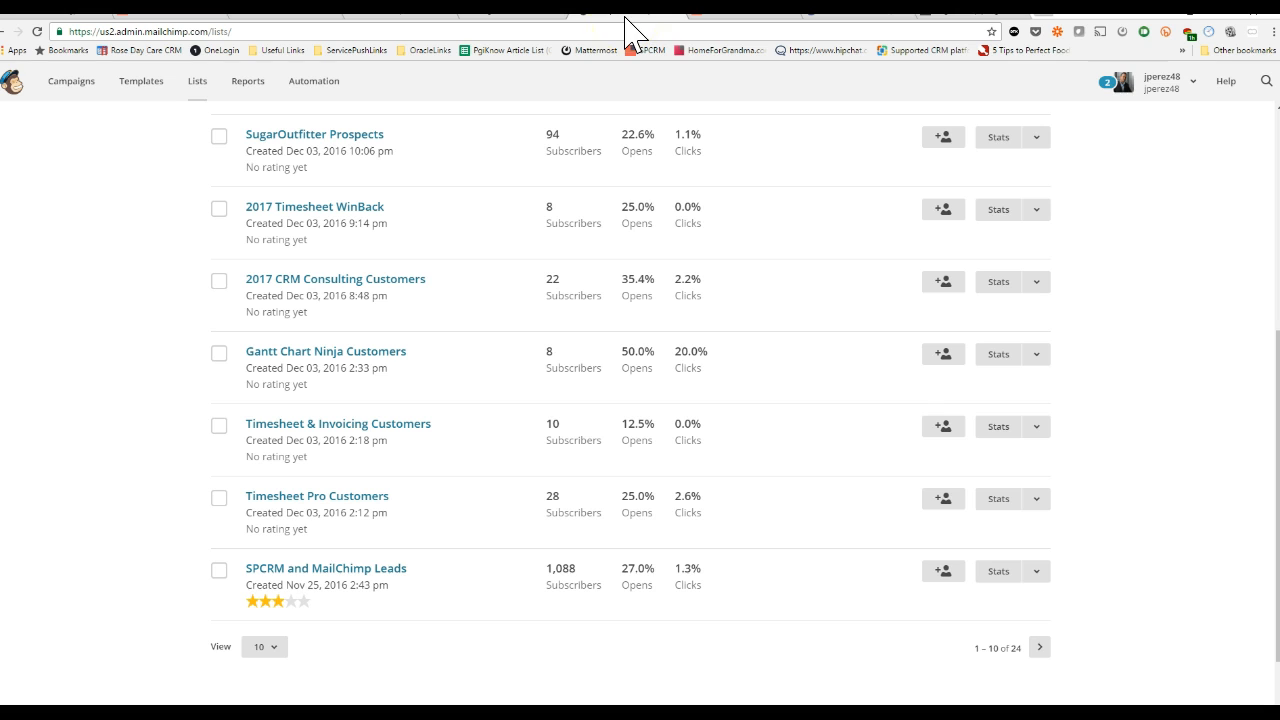
{"action": "mouse_move", "coordinate": [601, 31]}
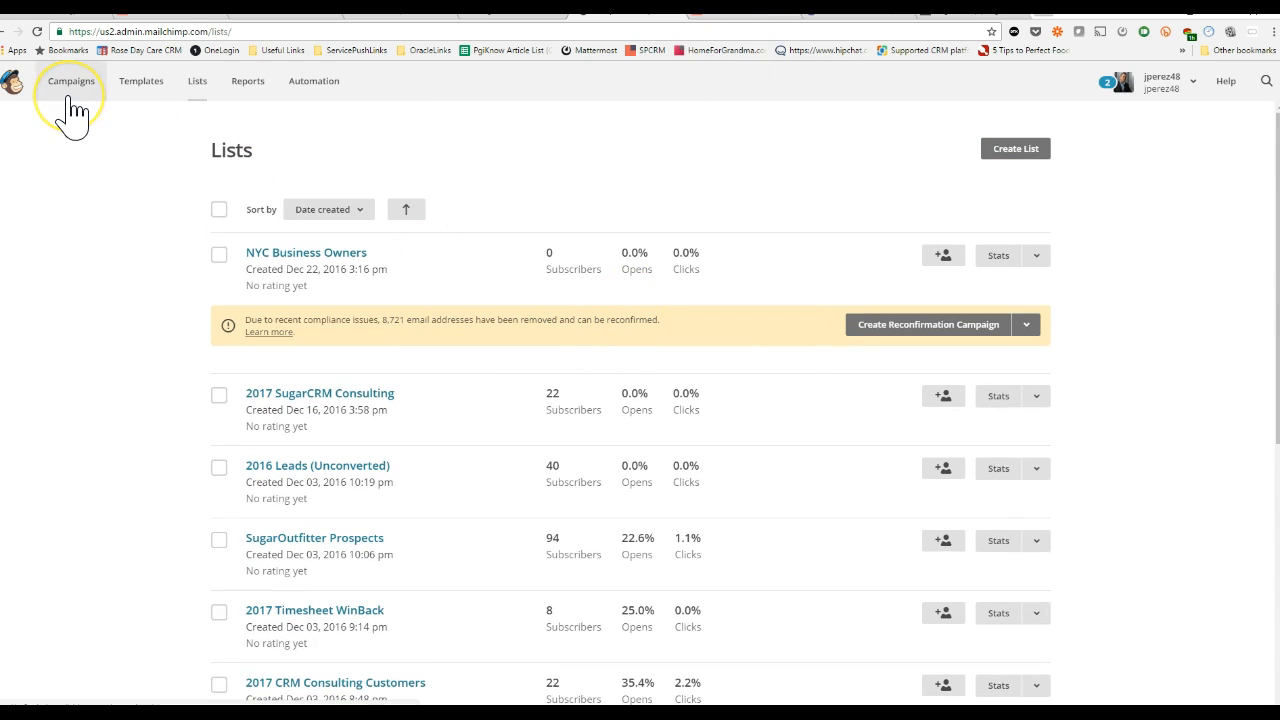
{"action": "mouse_move", "coordinate": [72, 81]}
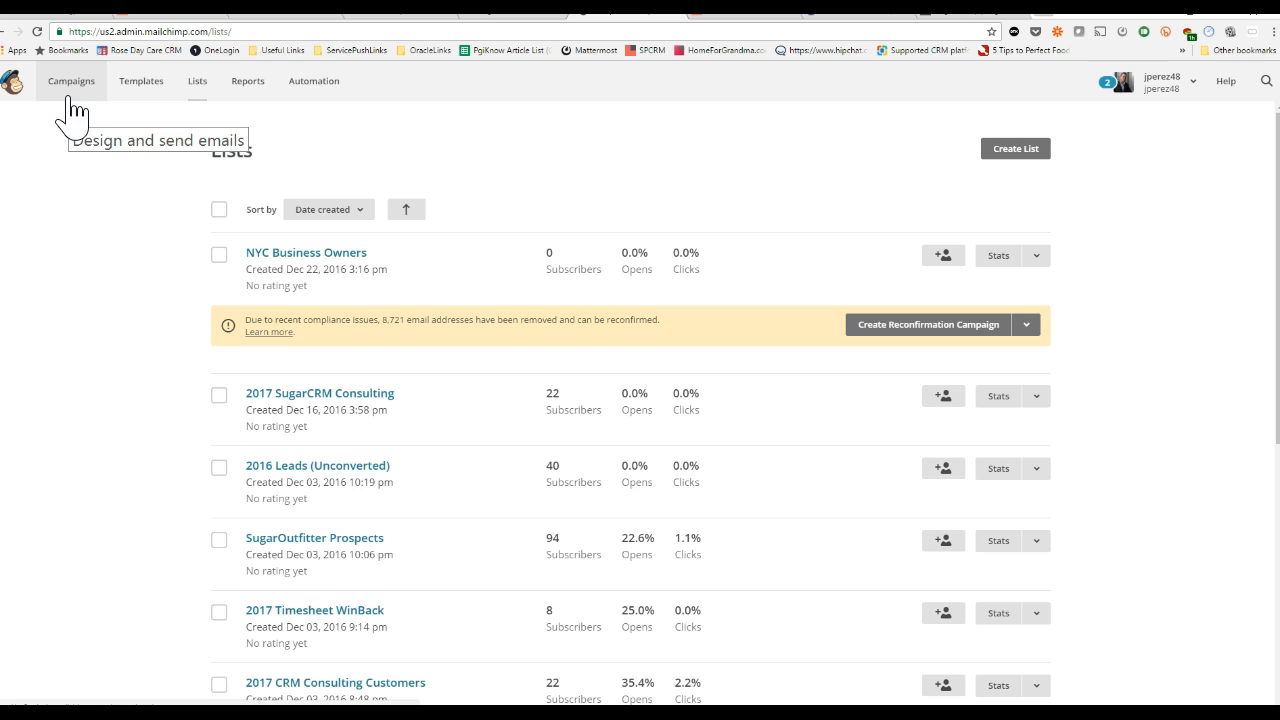
{"action": "mouse_move", "coordinate": [442, 380]}
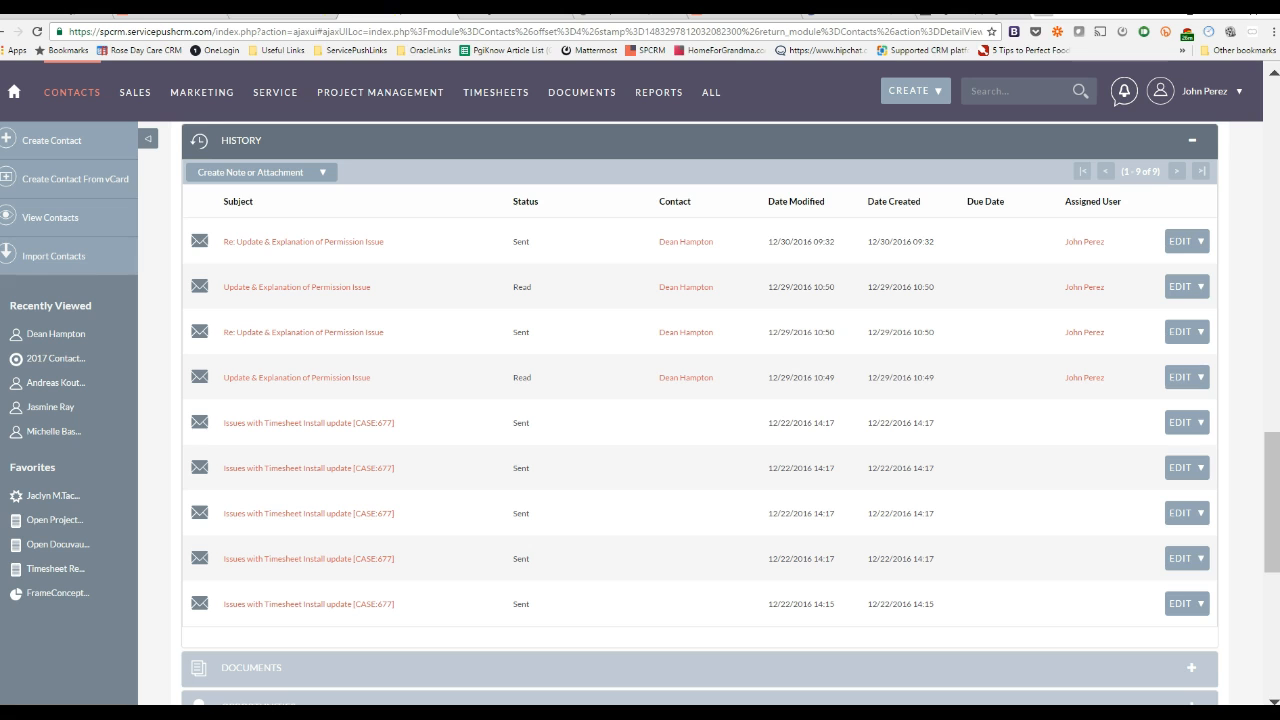
Step: Return from the contact pages to SuiteCRM's Target Lists overview listing the 2017 and 2016 lists
{"action": "left_click", "coordinate": [58, 427]}
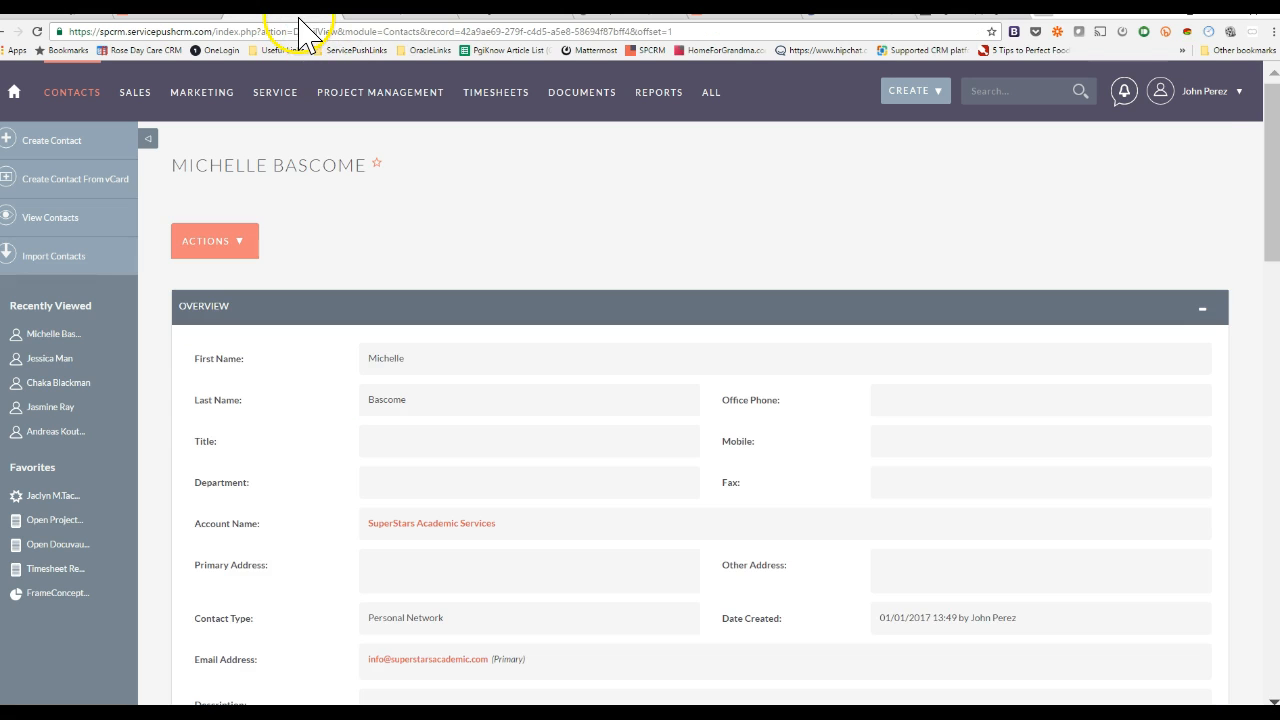
{"action": "left_click", "coordinate": [11, 91]}
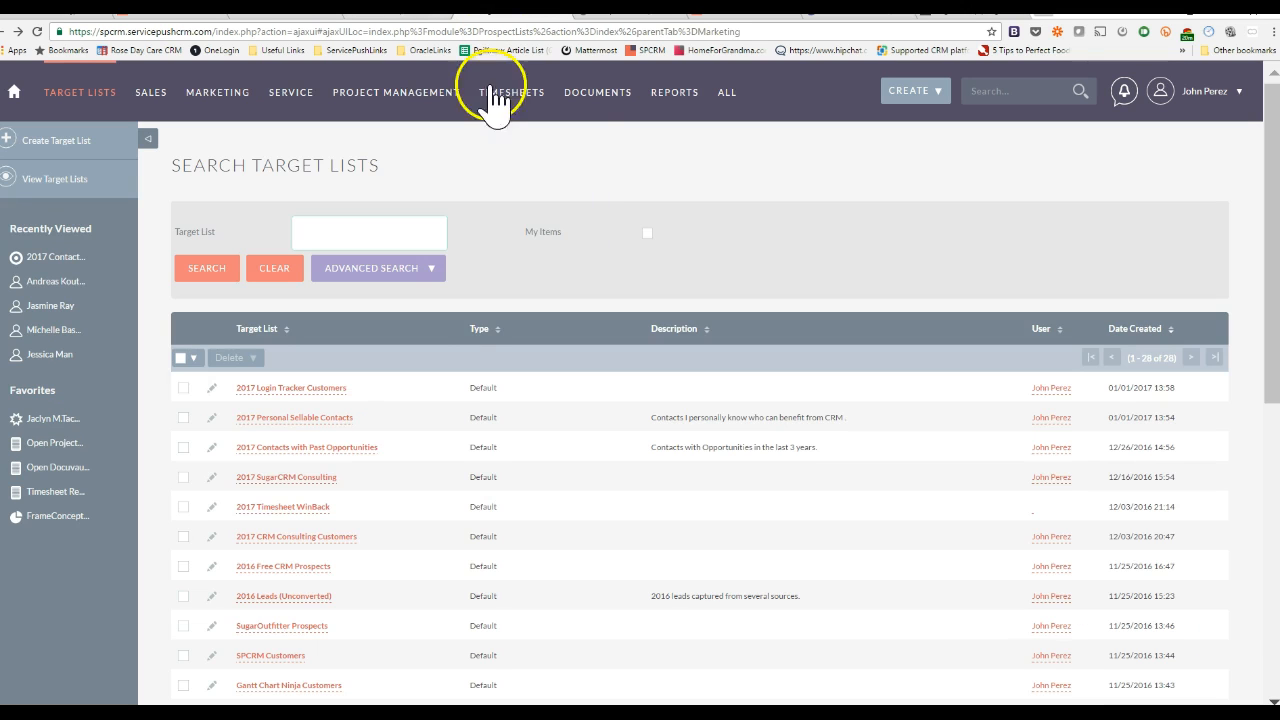
{"action": "scroll", "scroll_direction": "down", "scroll_amount": 3}
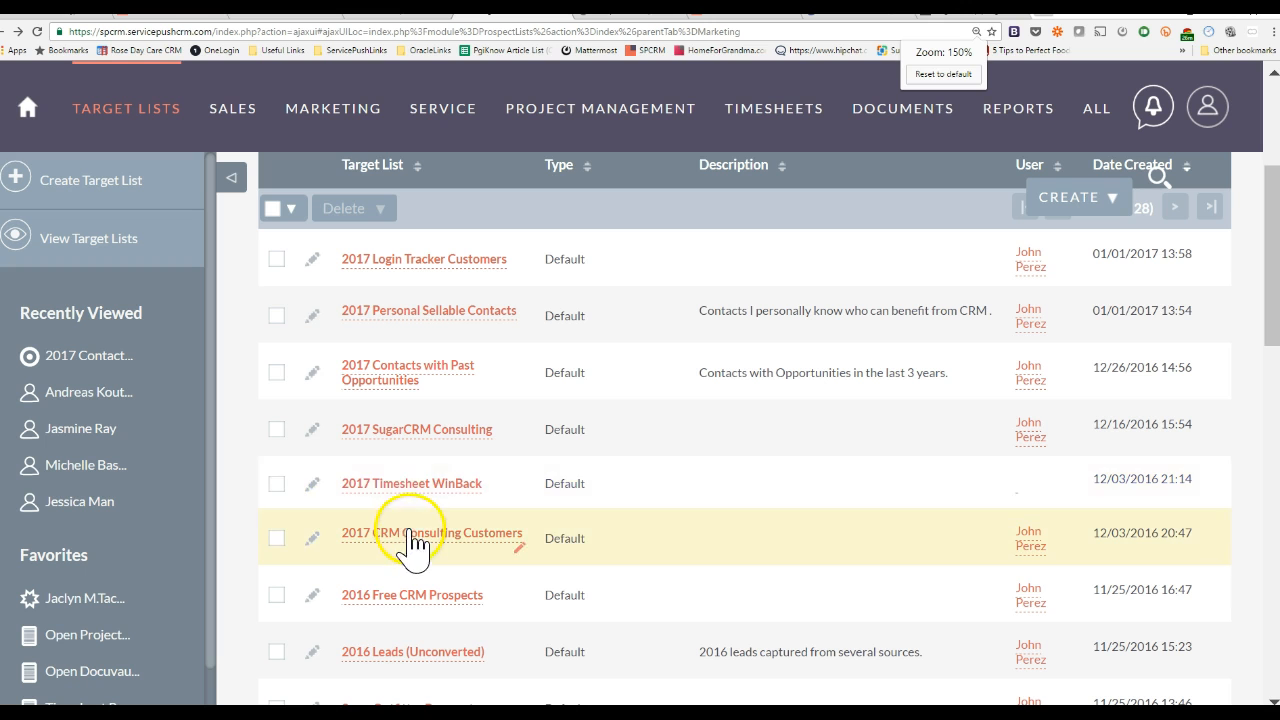
Step: Scroll the target lists and open Gantt Chart Ninja Customers, showing its 9 entries
{"action": "scroll", "scroll_direction": "down", "scroll_amount": 3}
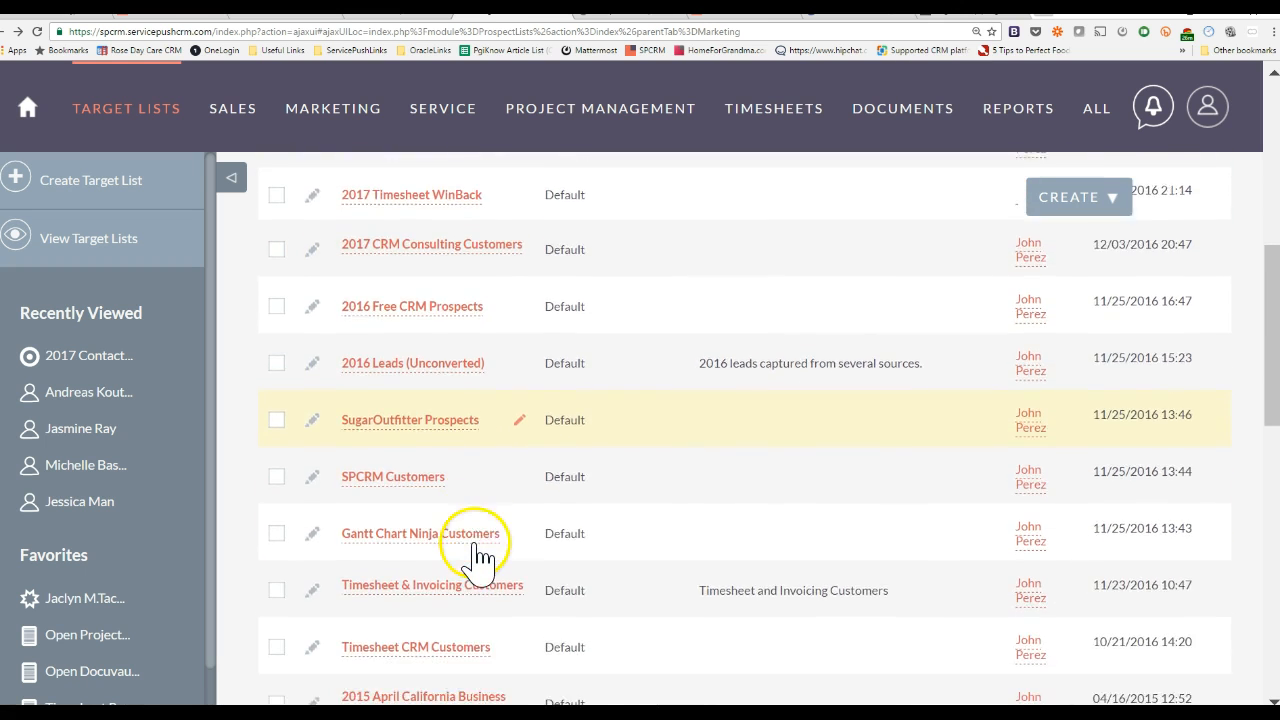
{"action": "scroll", "scroll_direction": "down", "scroll_amount": 3}
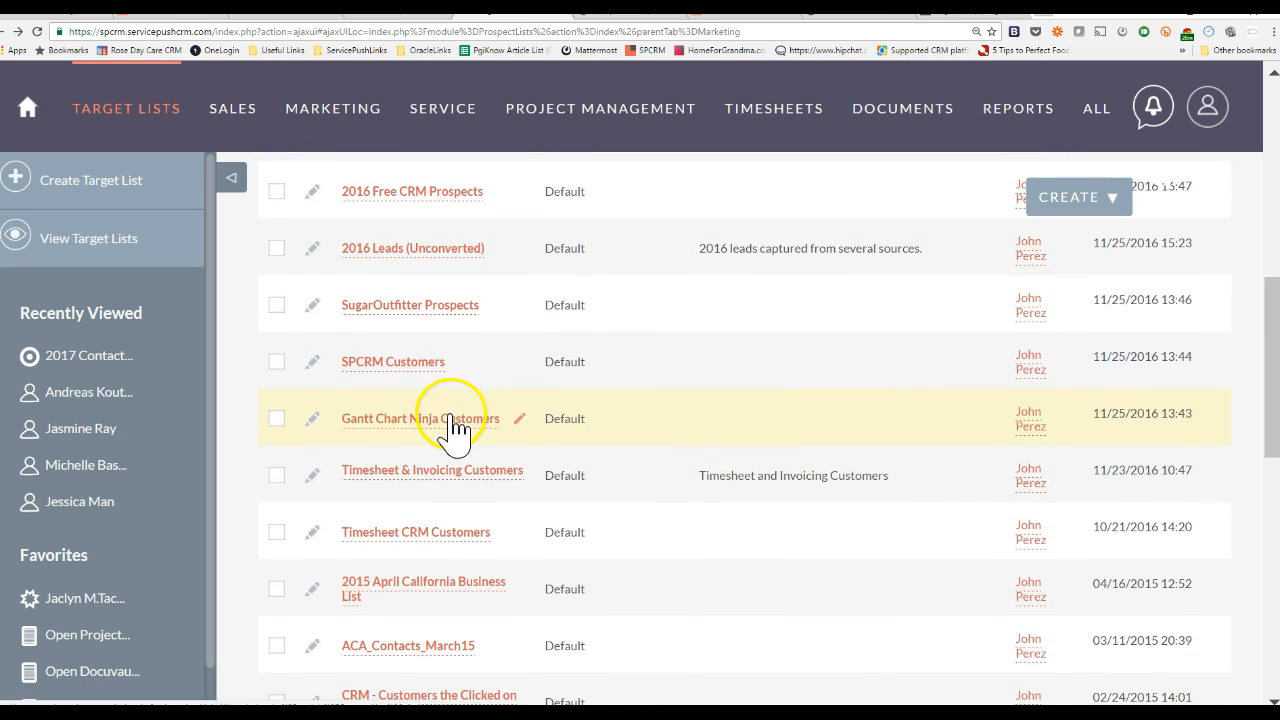
{"action": "left_click", "coordinate": [420, 418]}
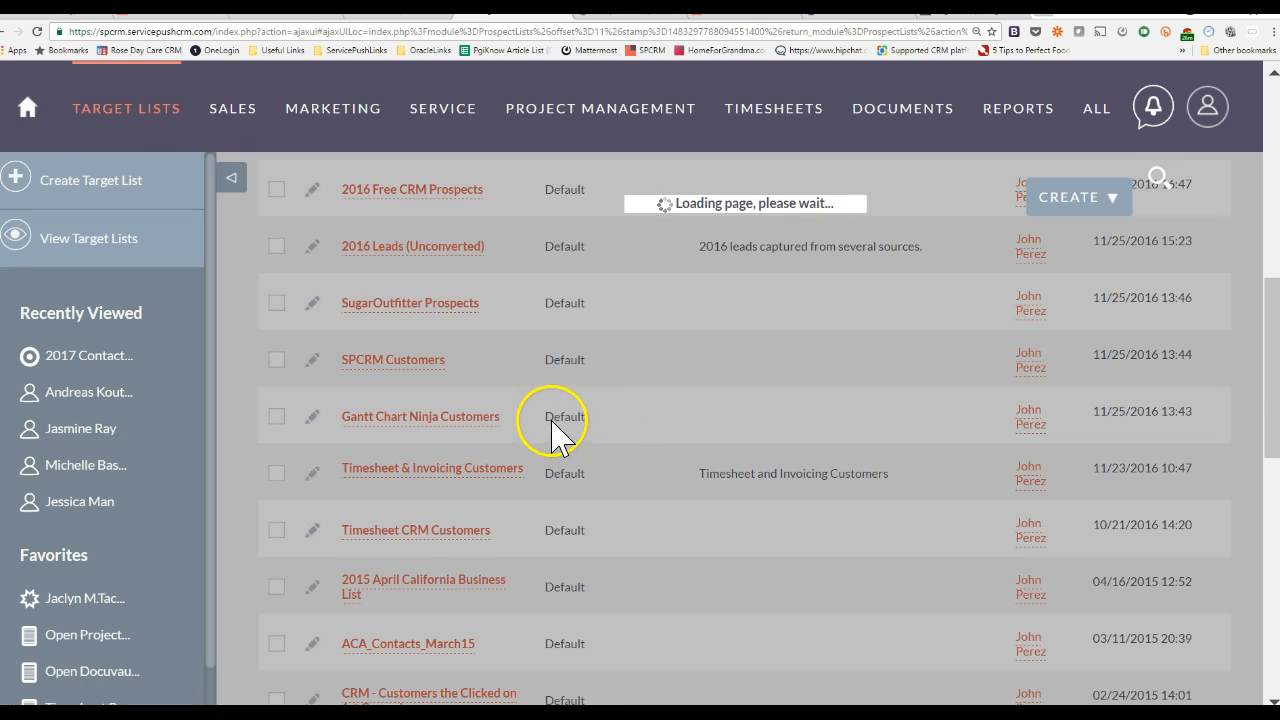
{"action": "left_click", "coordinate": [420, 416]}
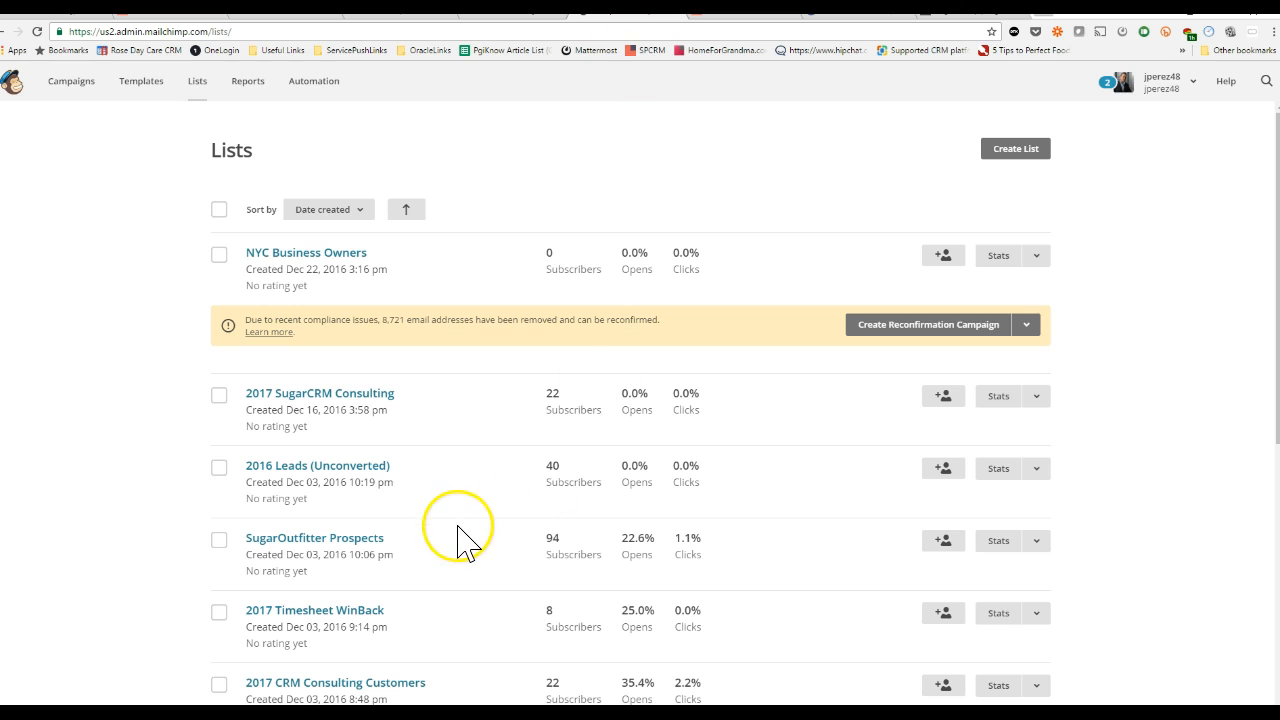
{"action": "scroll", "scroll_direction": "down", "scroll_amount": 3}
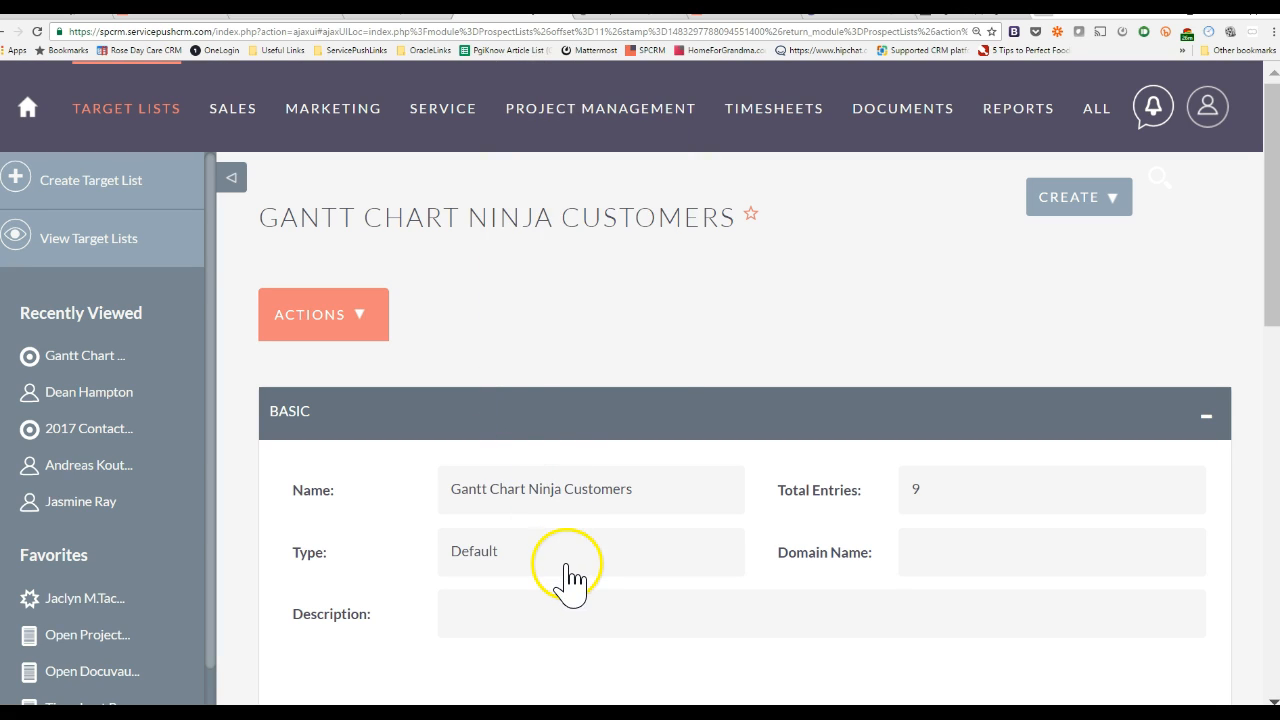
{"action": "scroll", "scroll_direction": "down", "scroll_amount": 3}
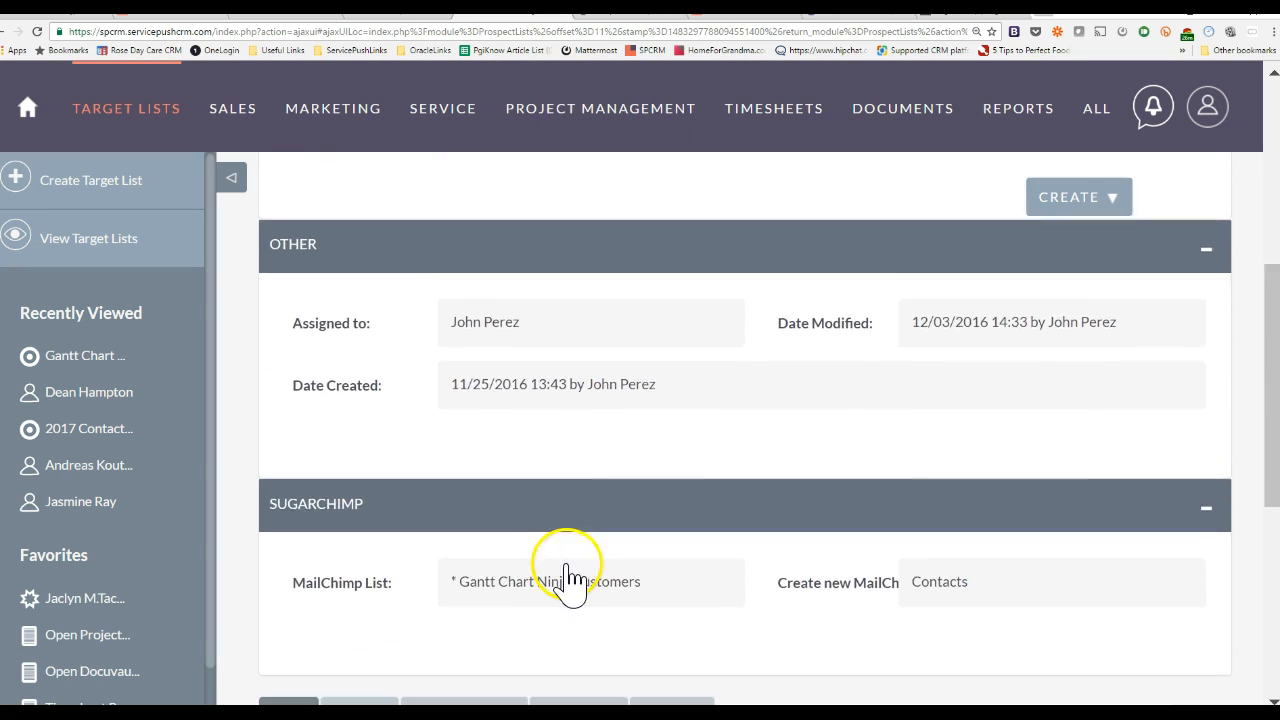
{"action": "scroll", "scroll_direction": "down", "scroll_amount": 3}
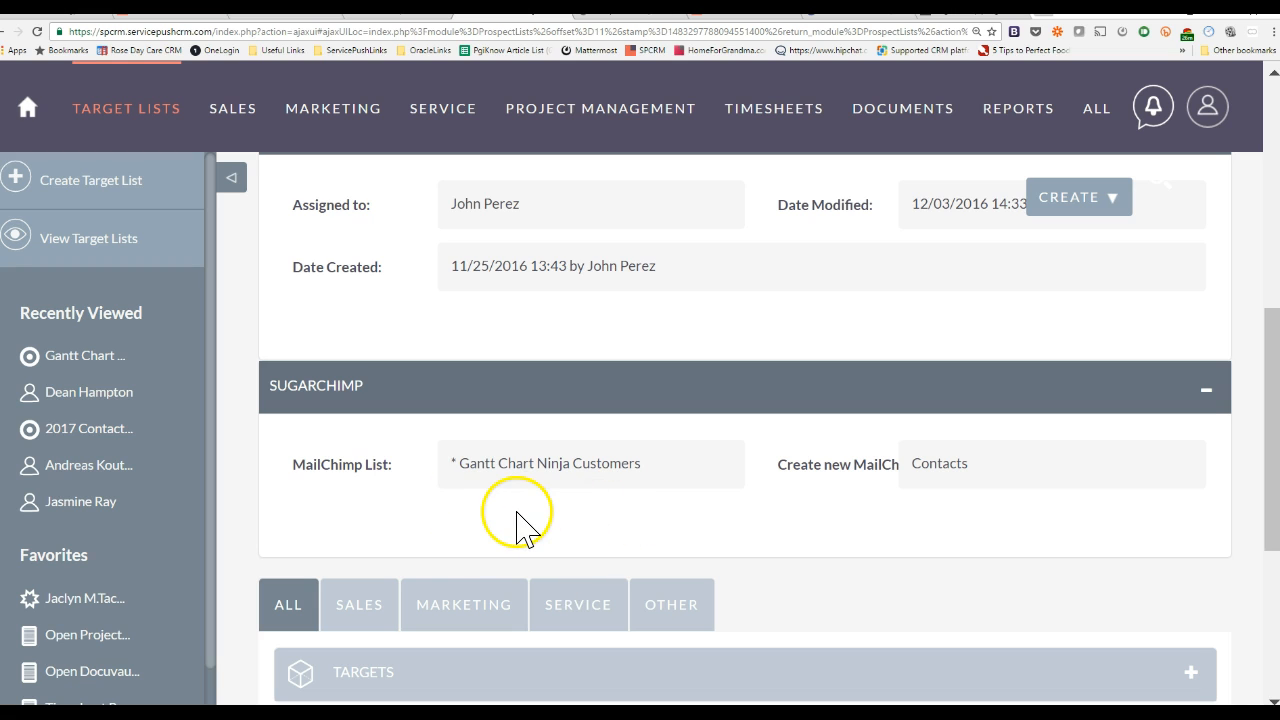
{"action": "mouse_move", "coordinate": [555, 495]}
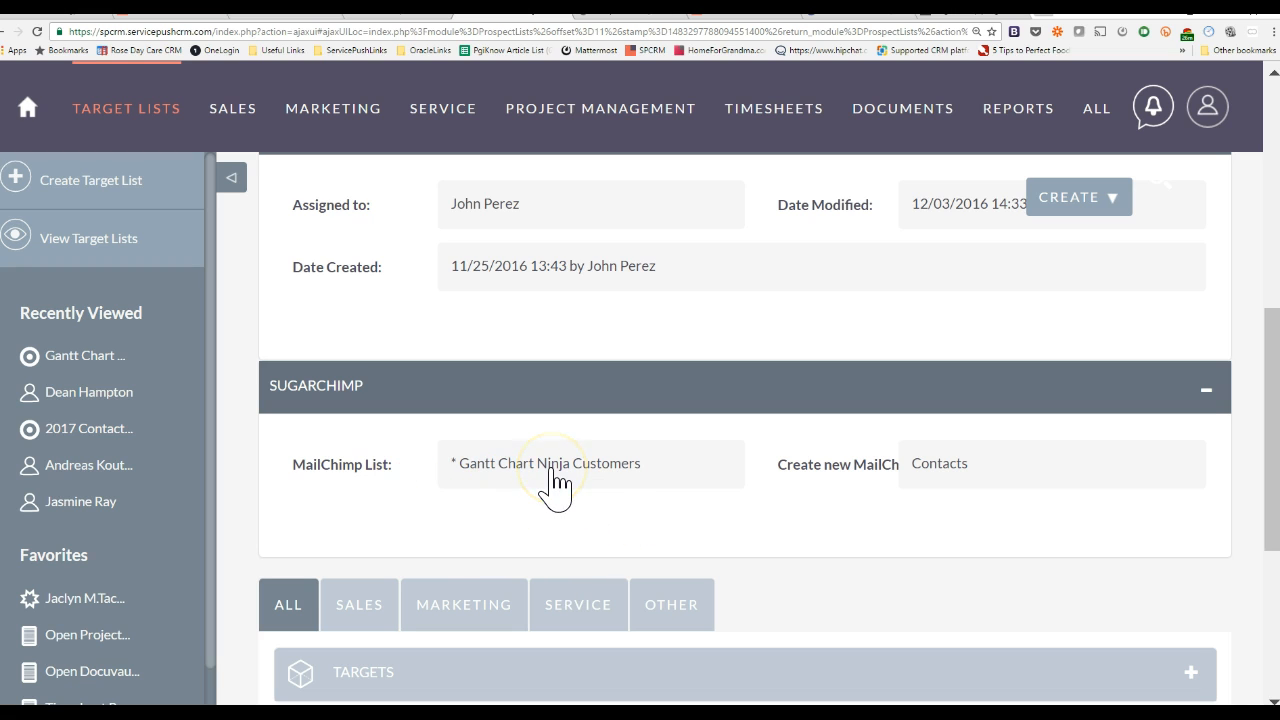
{"action": "mouse_move", "coordinate": [482, 490]}
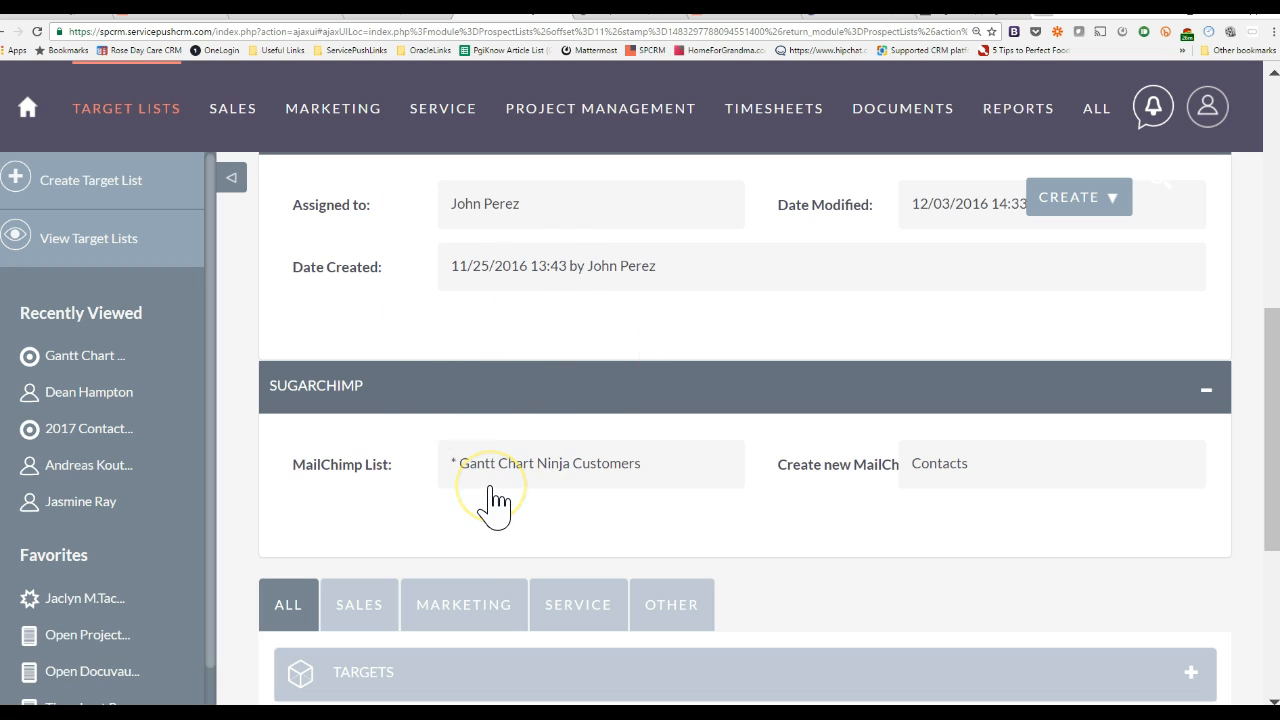
{"action": "mouse_move", "coordinate": [940, 515]}
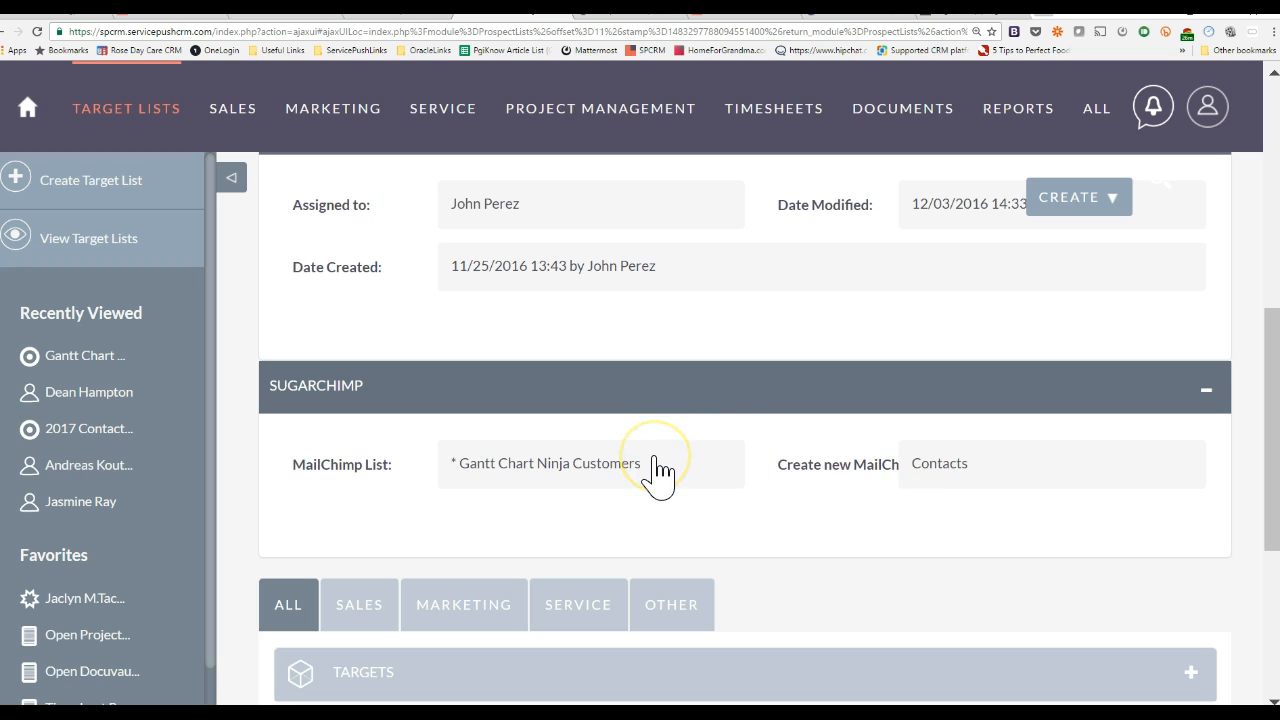
{"action": "mouse_move", "coordinate": [658, 475]}
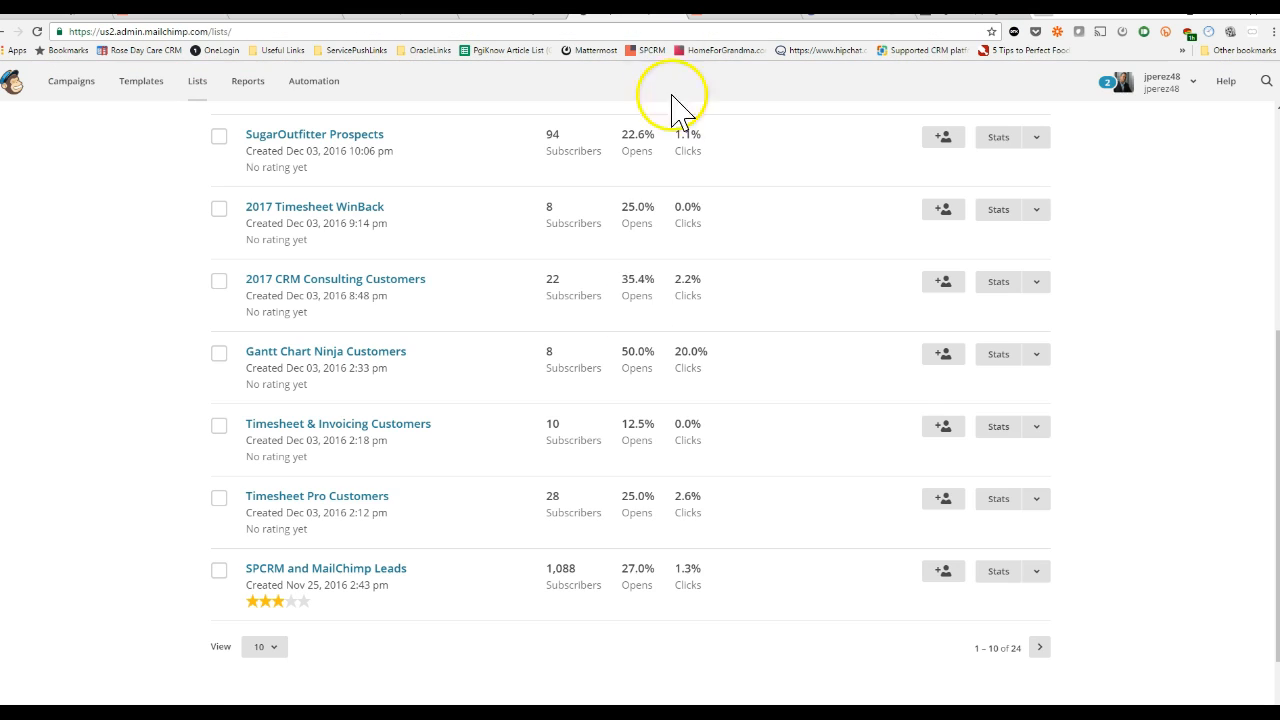
{"action": "mouse_move", "coordinate": [400, 395]}
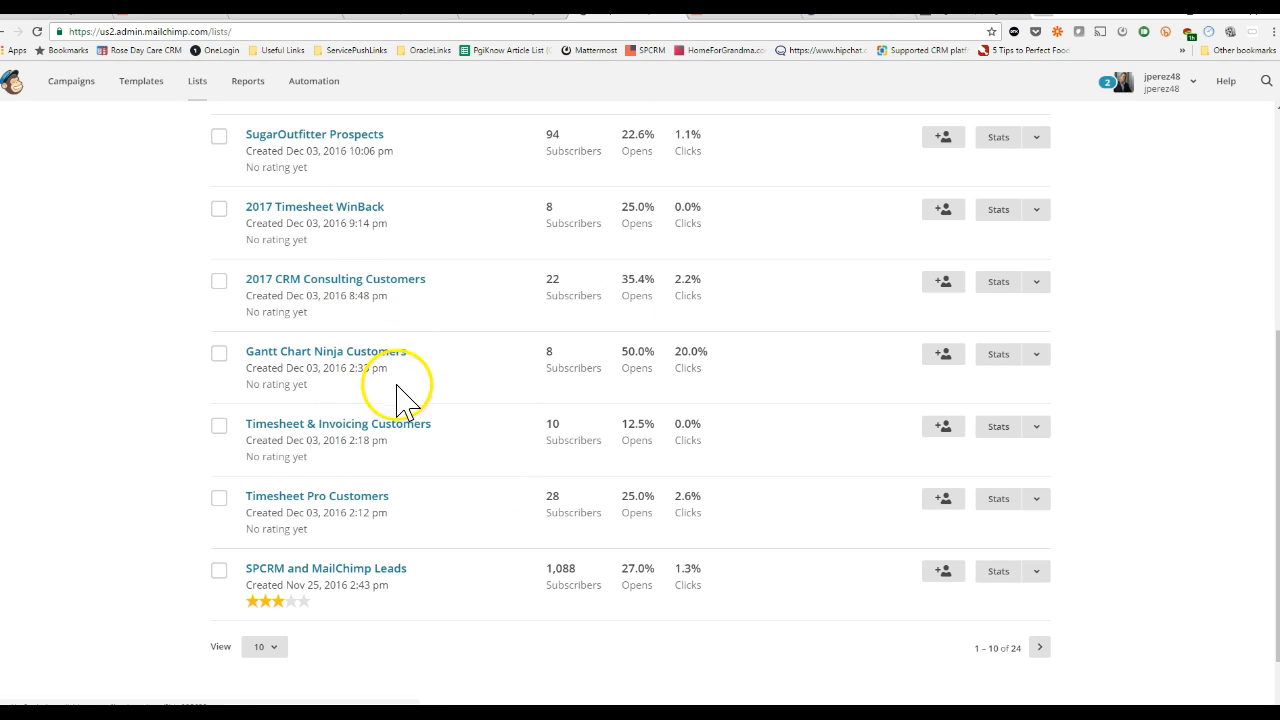
{"action": "mouse_move", "coordinate": [355, 370]}
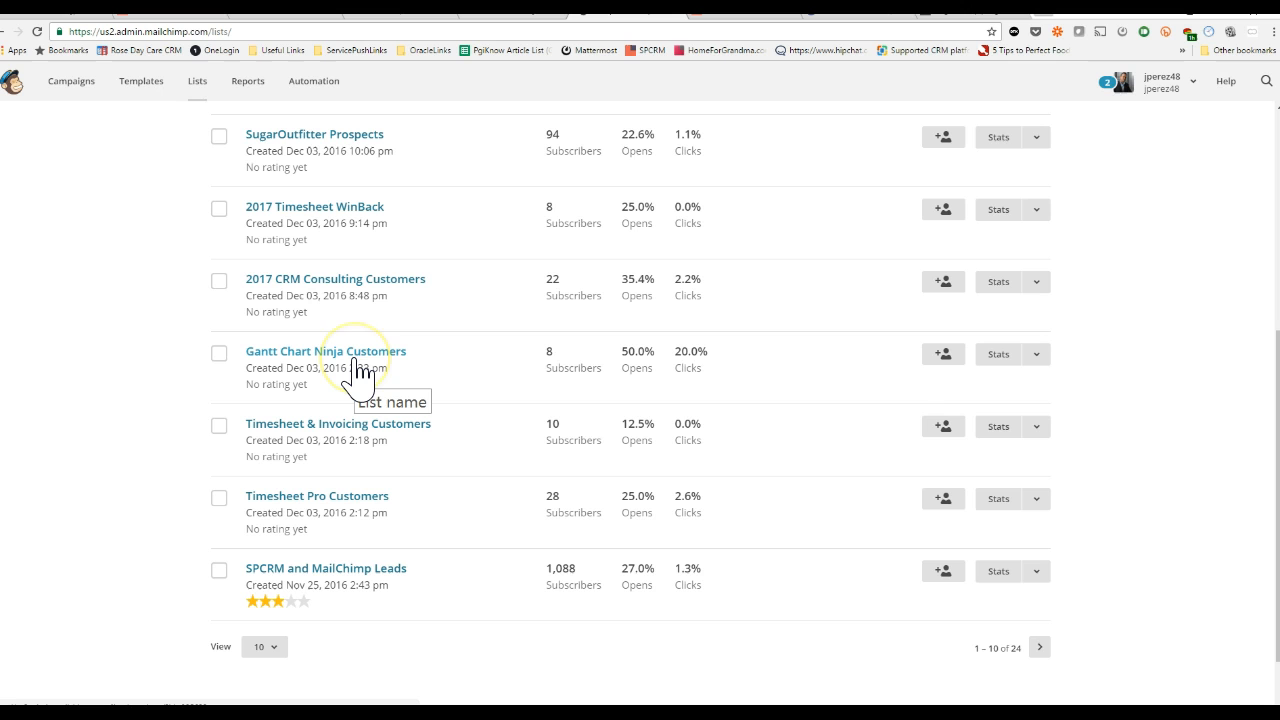
{"action": "mouse_move", "coordinate": [645, 78]}
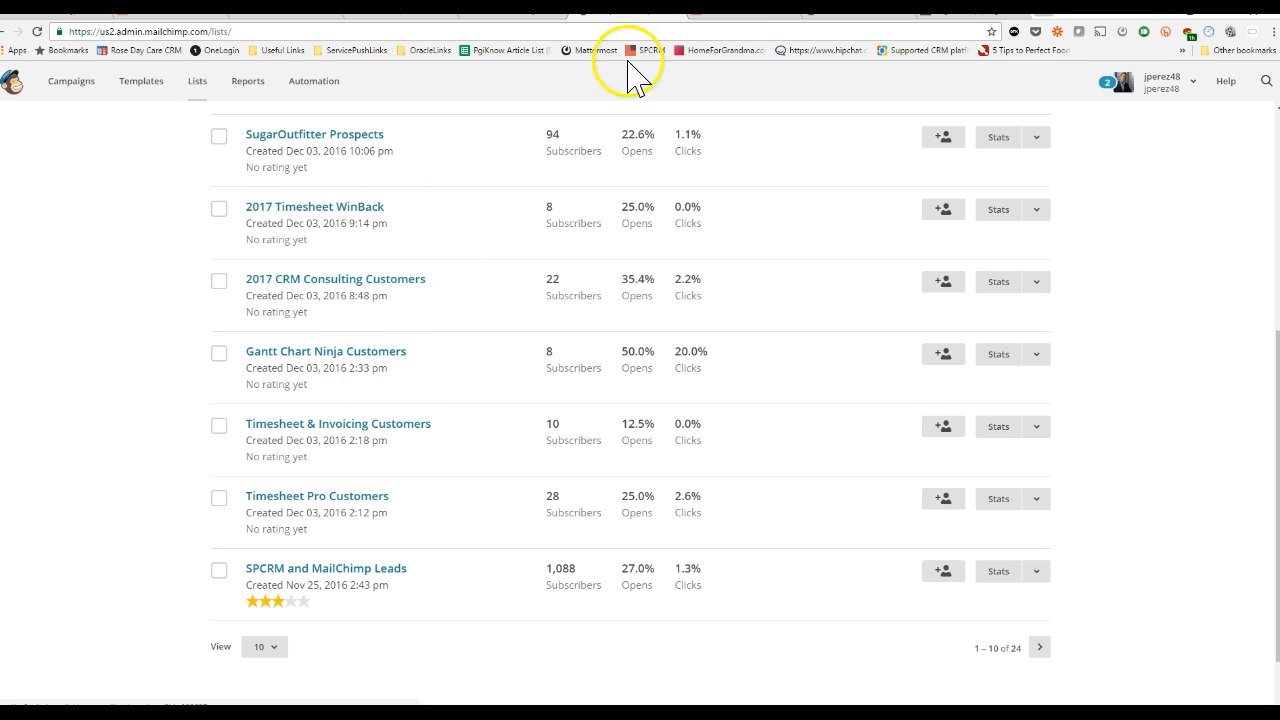
Step: Use the SPCRM bookmark to view SugarChimp List Sync Status, with all nine lists Sync Complete
{"action": "left_click", "coordinate": [652, 49]}
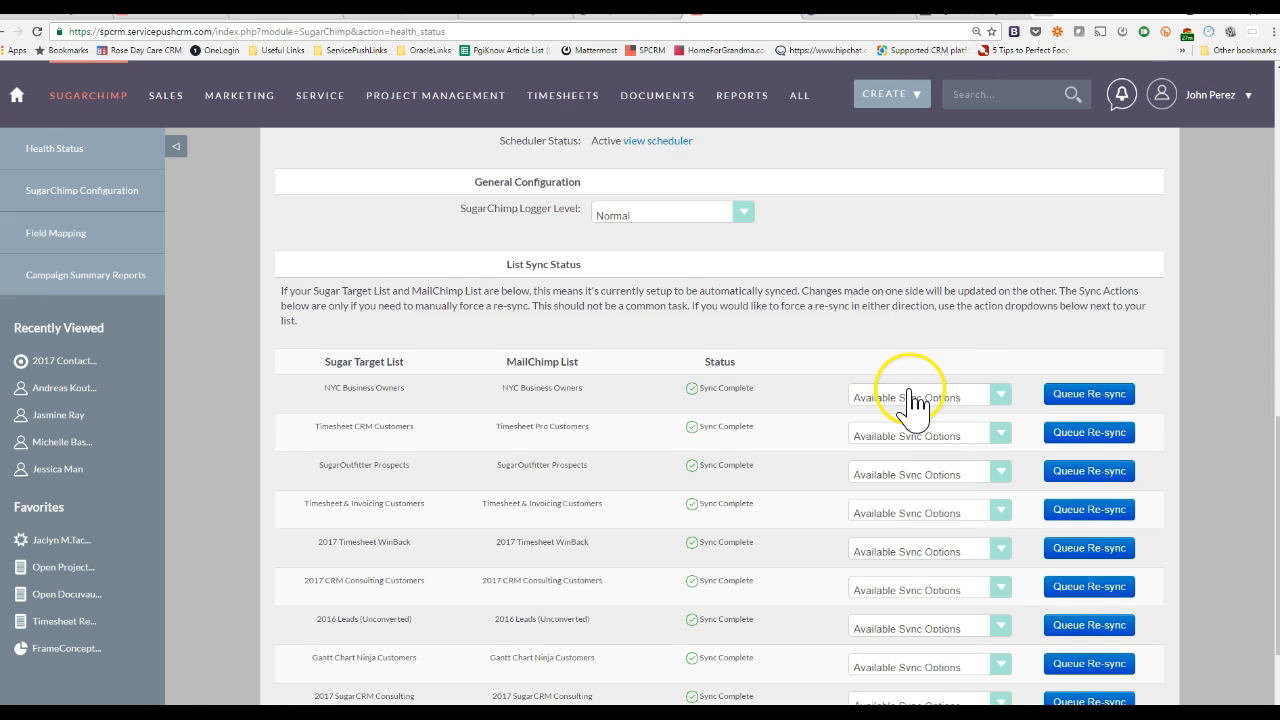
{"action": "scroll", "scroll_direction": "up", "scroll_amount": 3}
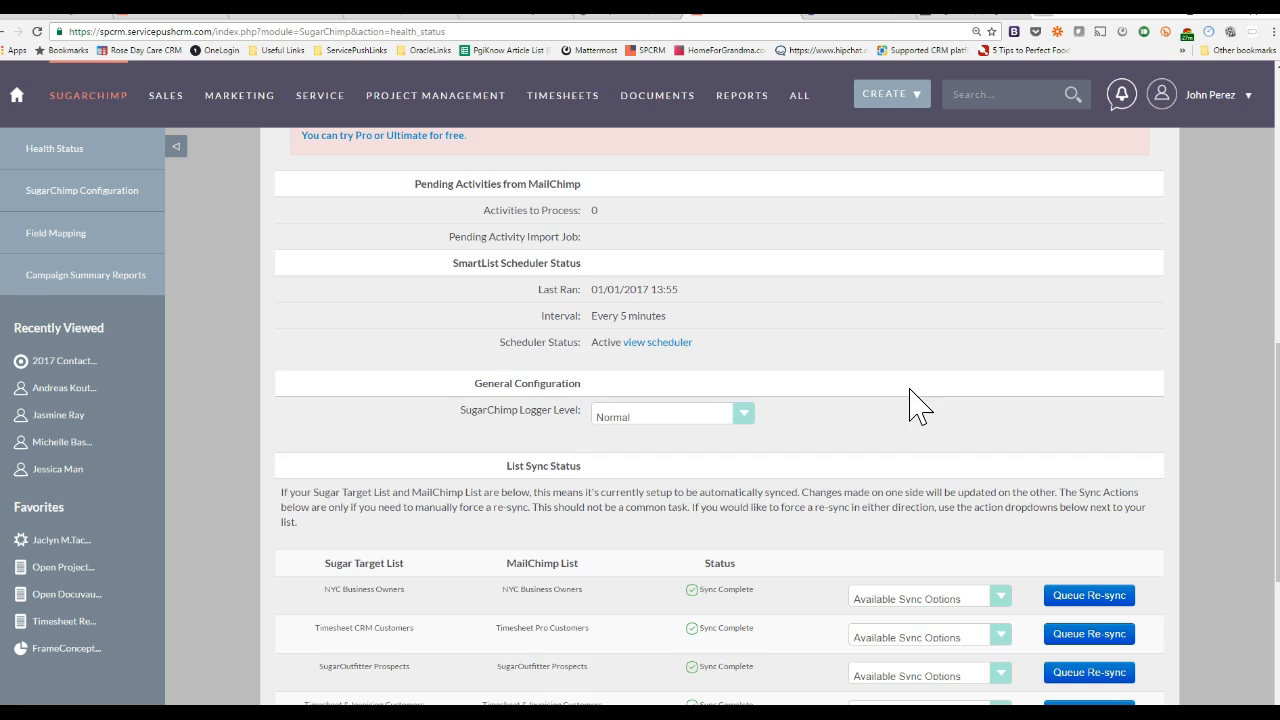
{"action": "scroll", "scroll_direction": "down", "scroll_amount": 3}
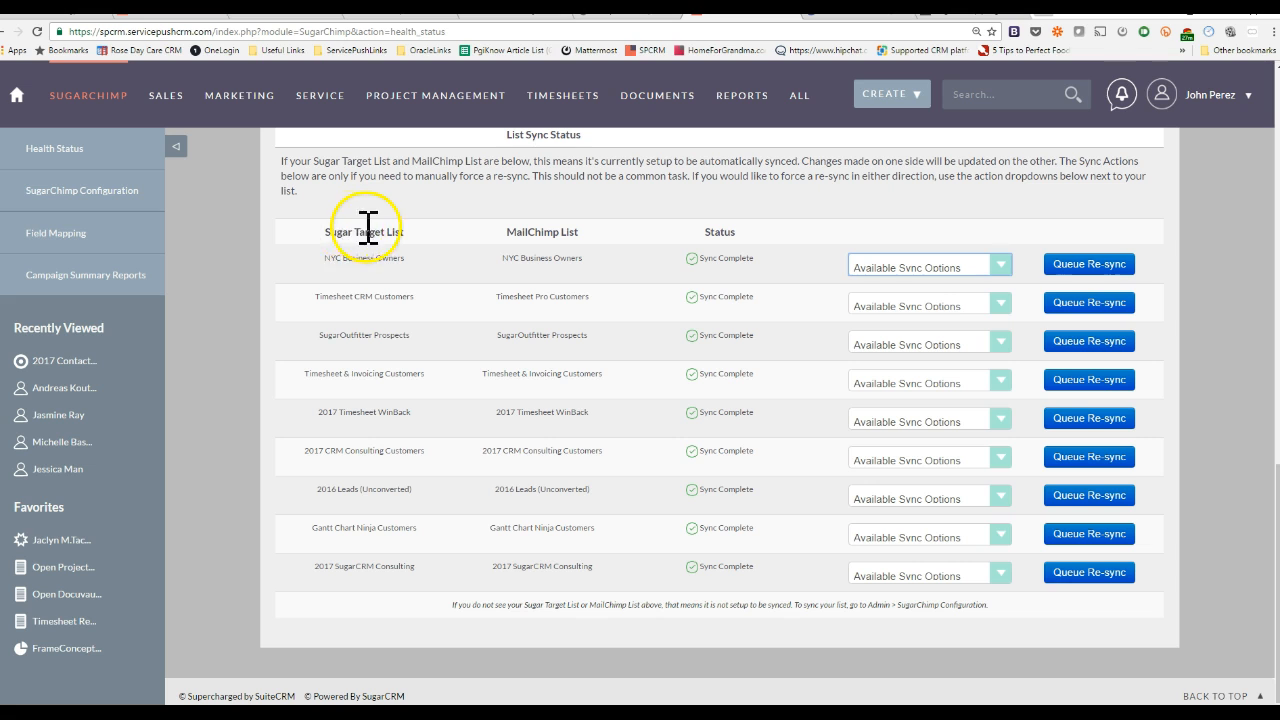
{"action": "mouse_move", "coordinate": [435, 245]}
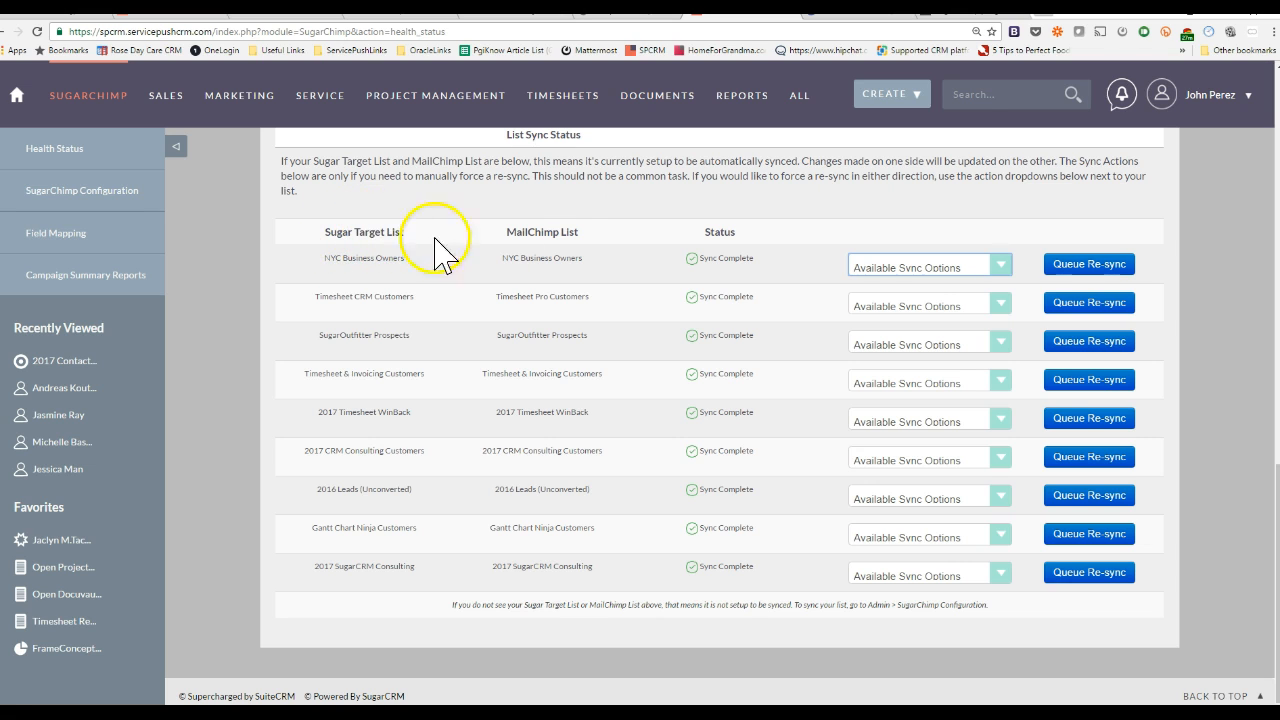
{"action": "mouse_move", "coordinate": [524, 233]}
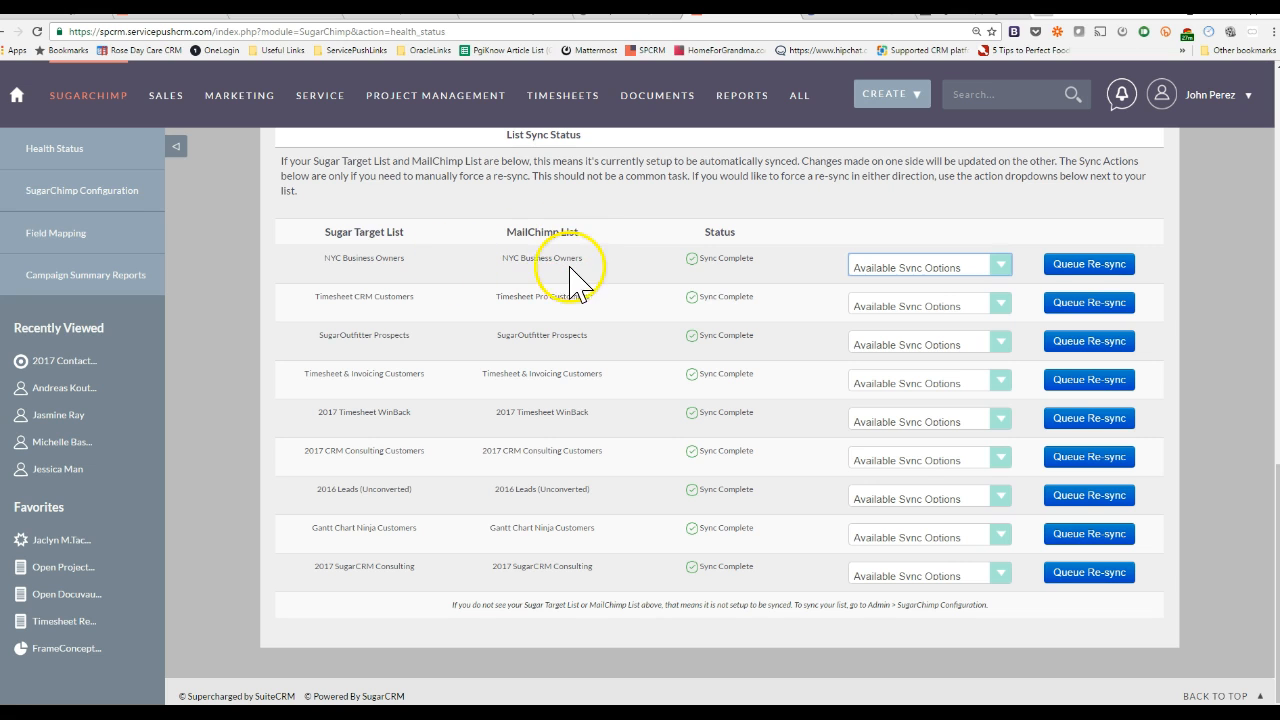
{"action": "mouse_move", "coordinate": [857, 529]}
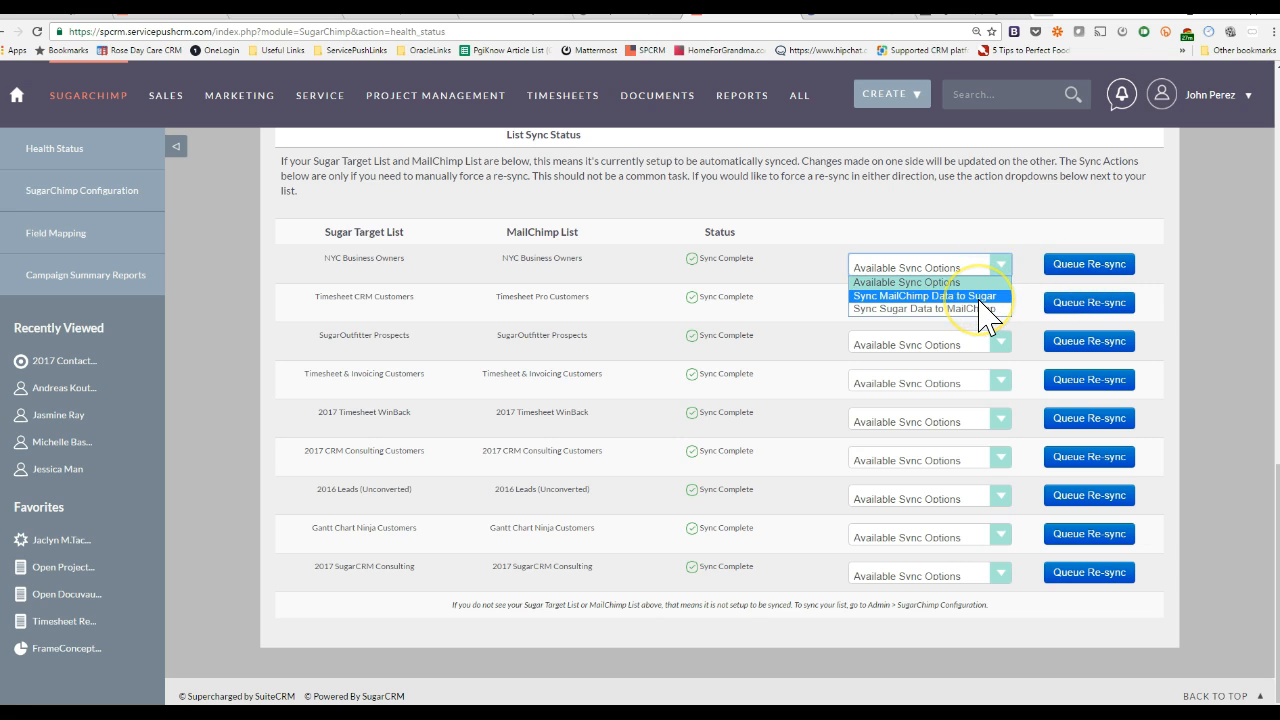
{"action": "mouse_move", "coordinate": [980, 308]}
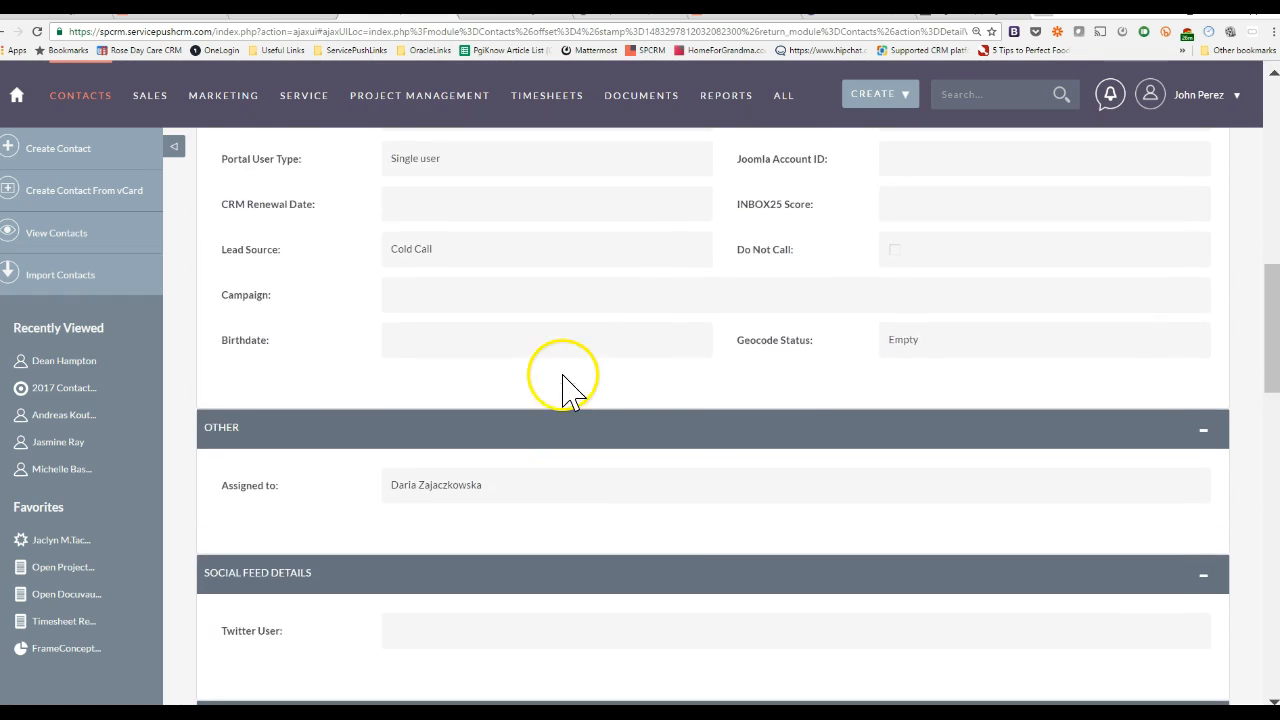
Step: Open a contact record and scroll to its two-star MailChimp rating and email history
{"action": "scroll", "scroll_direction": "down", "scroll_amount": 3}
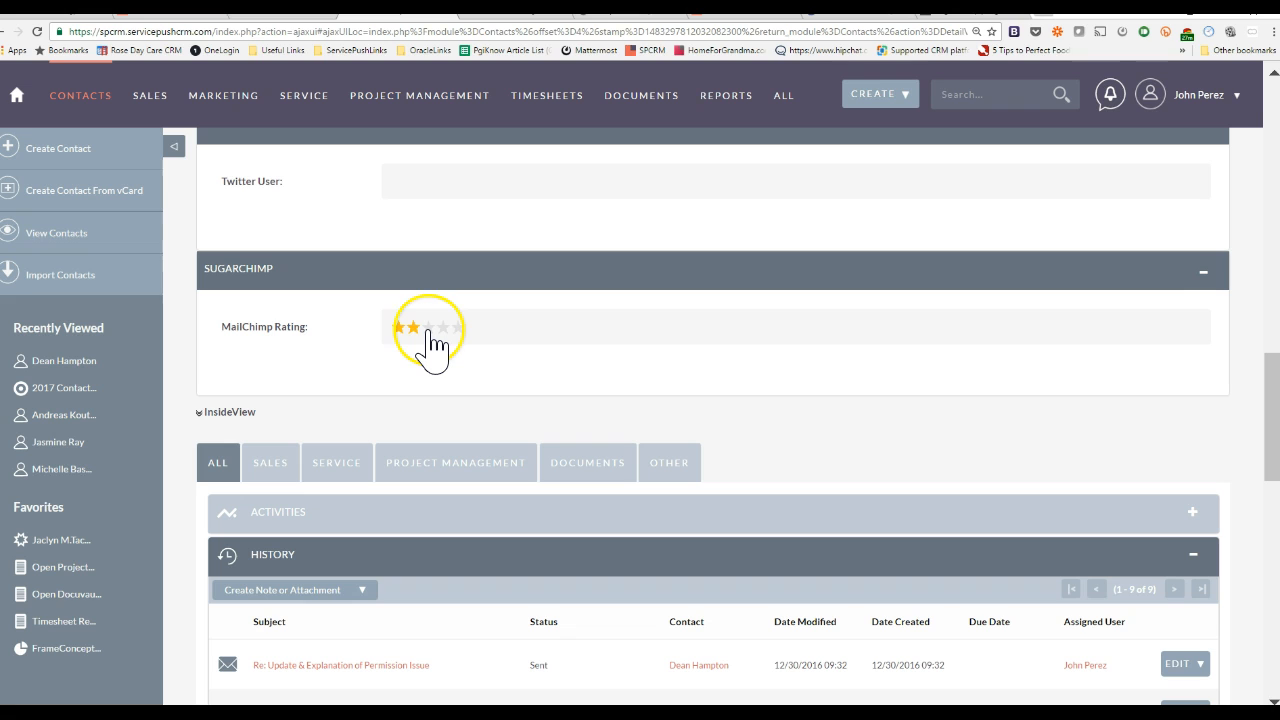
{"action": "left_click", "coordinate": [416, 327]}
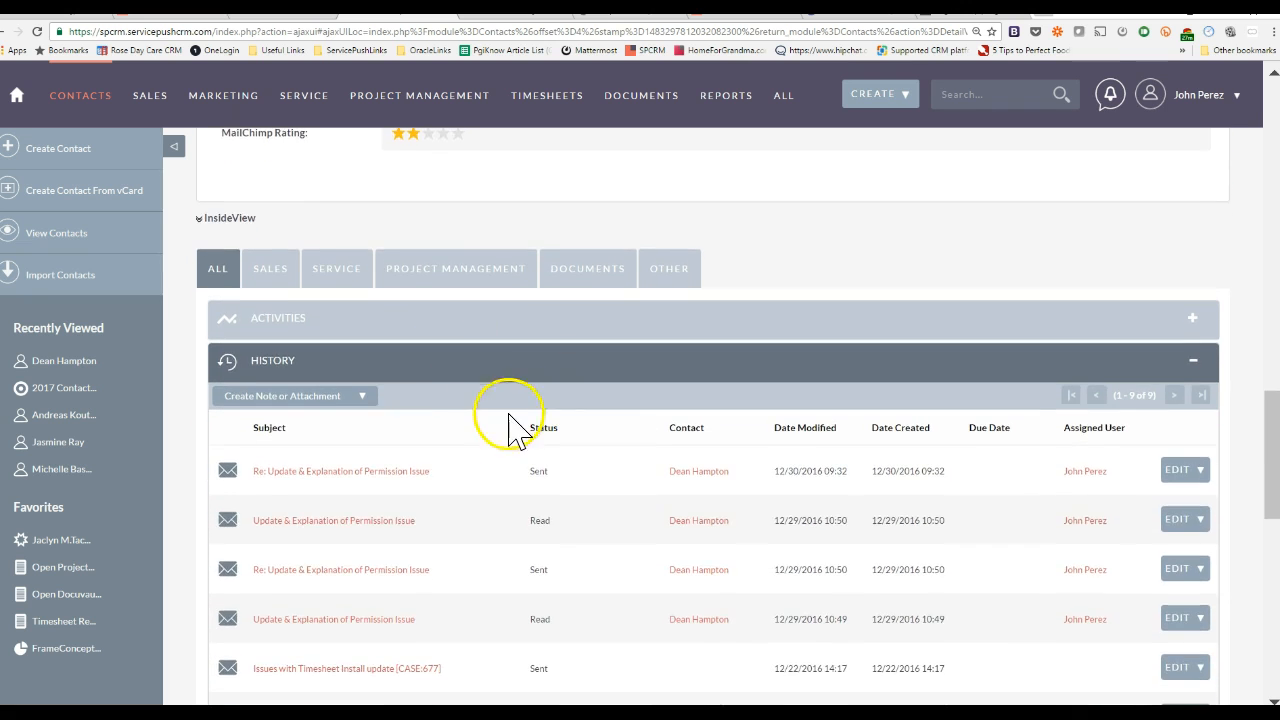
{"action": "scroll", "scroll_direction": "down", "scroll_amount": 3}
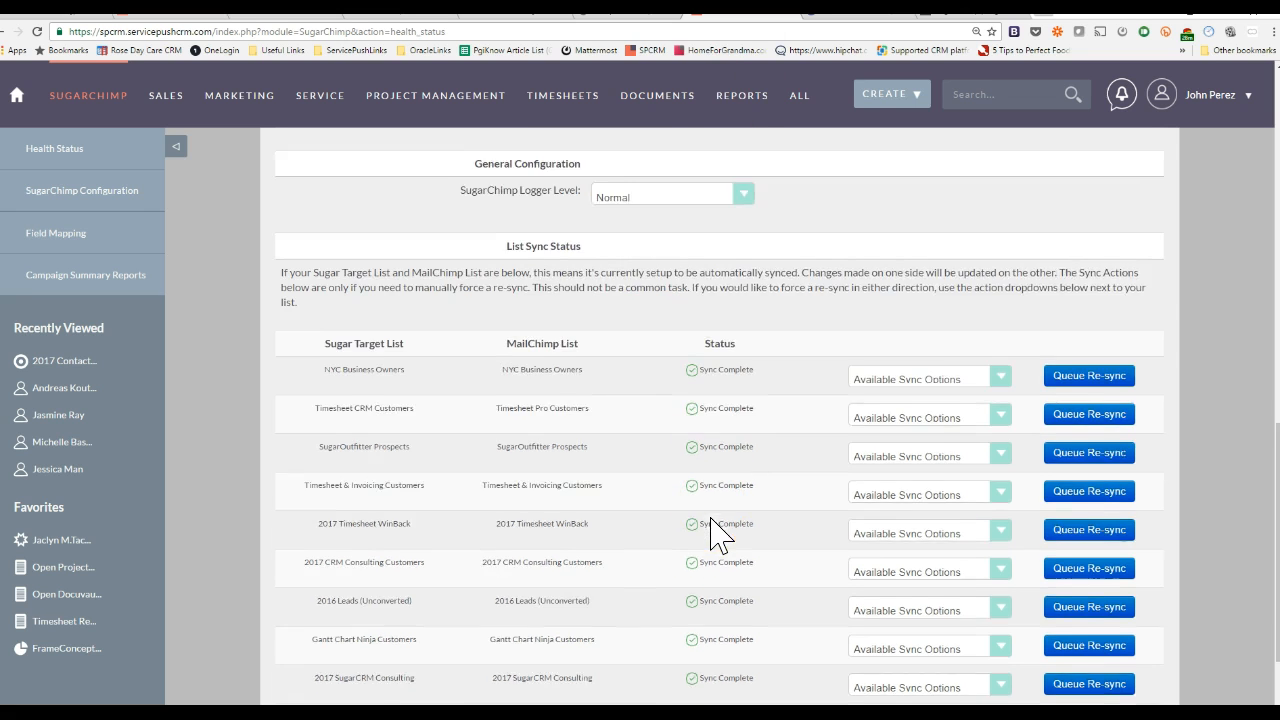
Step: Scroll SugarChimp Health Status down to the List Sync Status table of Sync Complete lists
{"action": "scroll", "scroll_direction": "down", "scroll_amount": 3}
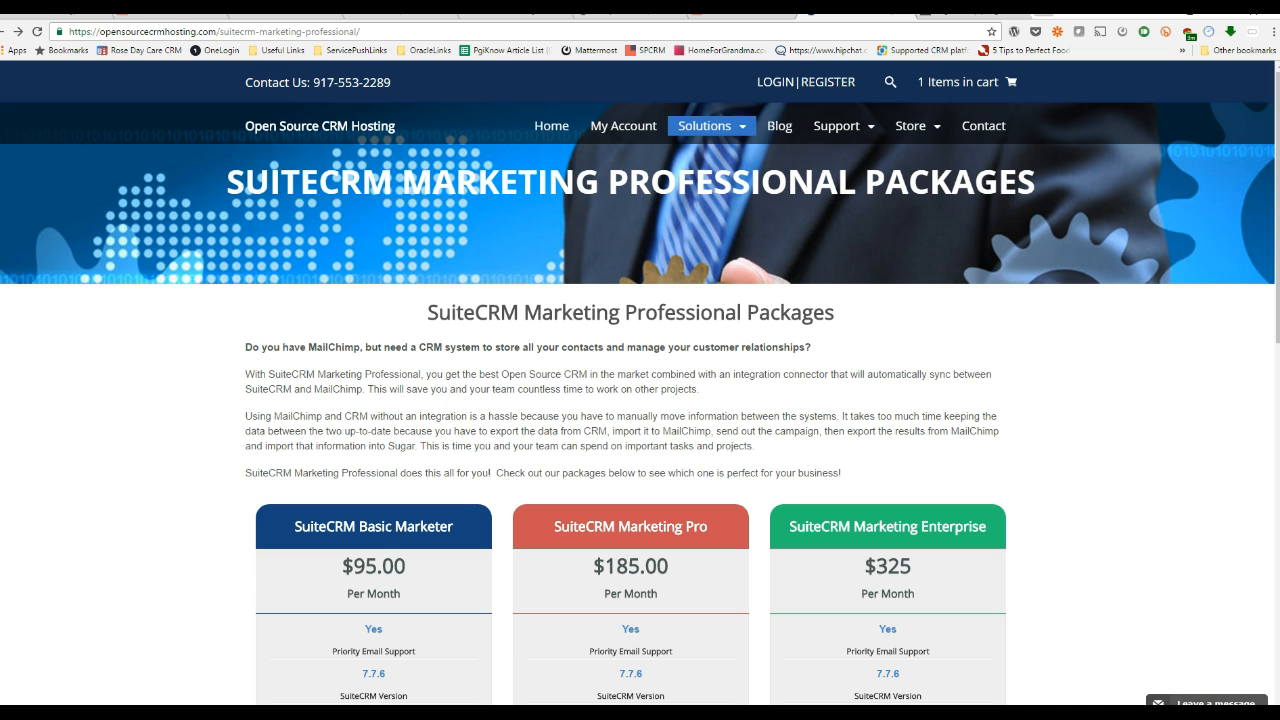
{"action": "mouse_move", "coordinate": [747, 350]}
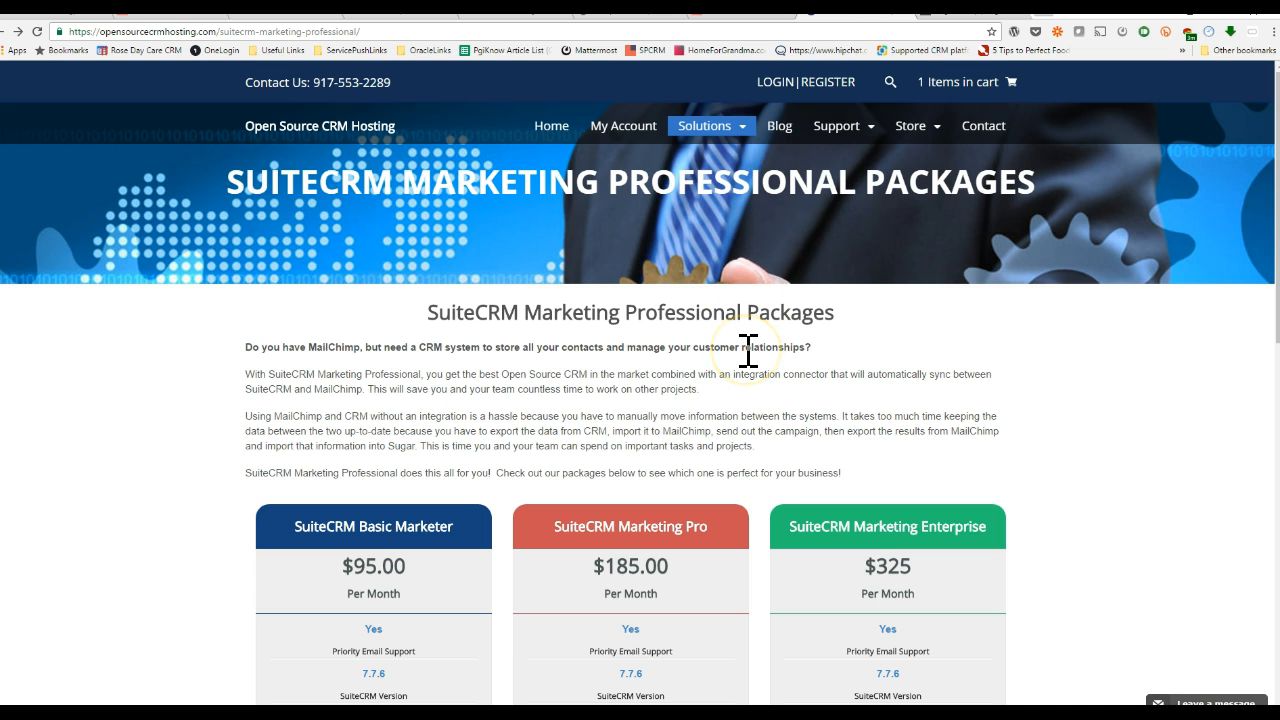
Step: Scroll the Marketing Professional packages page through Basic Marketer, Pro and Enterprise plans, then back up
{"action": "scroll", "scroll_direction": "down", "scroll_amount": 3}
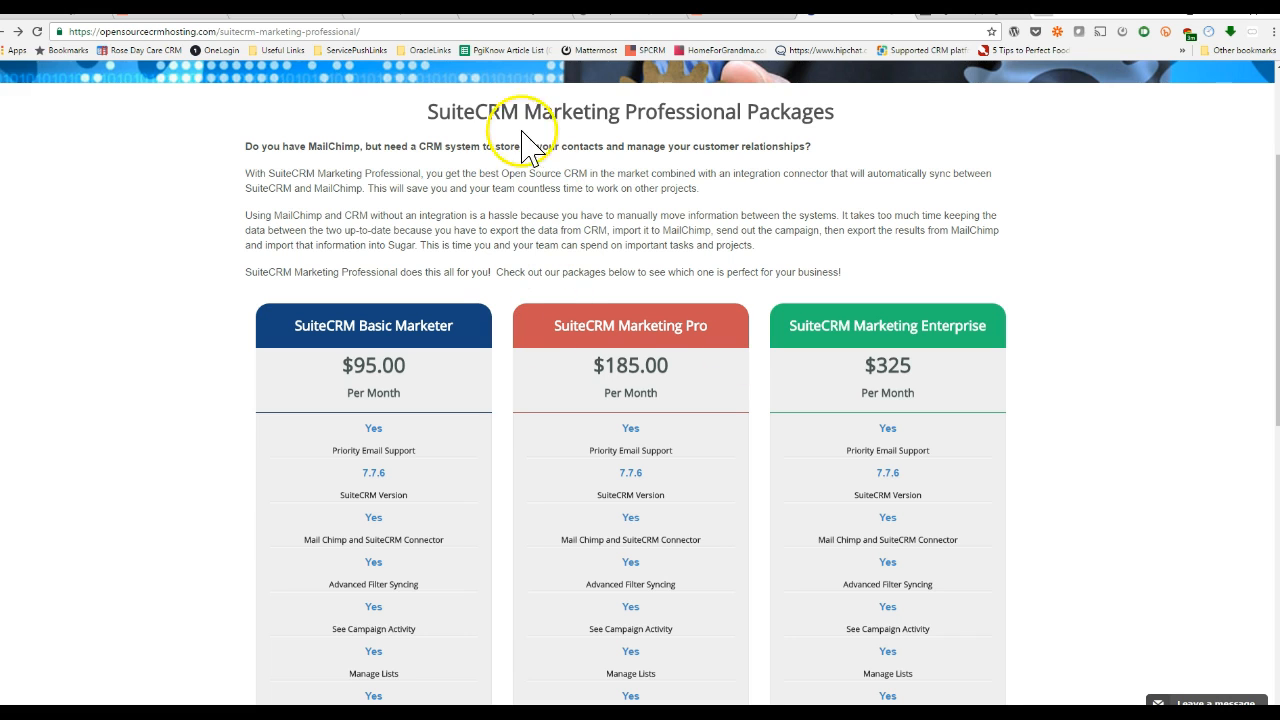
{"action": "mouse_move", "coordinate": [695, 420]}
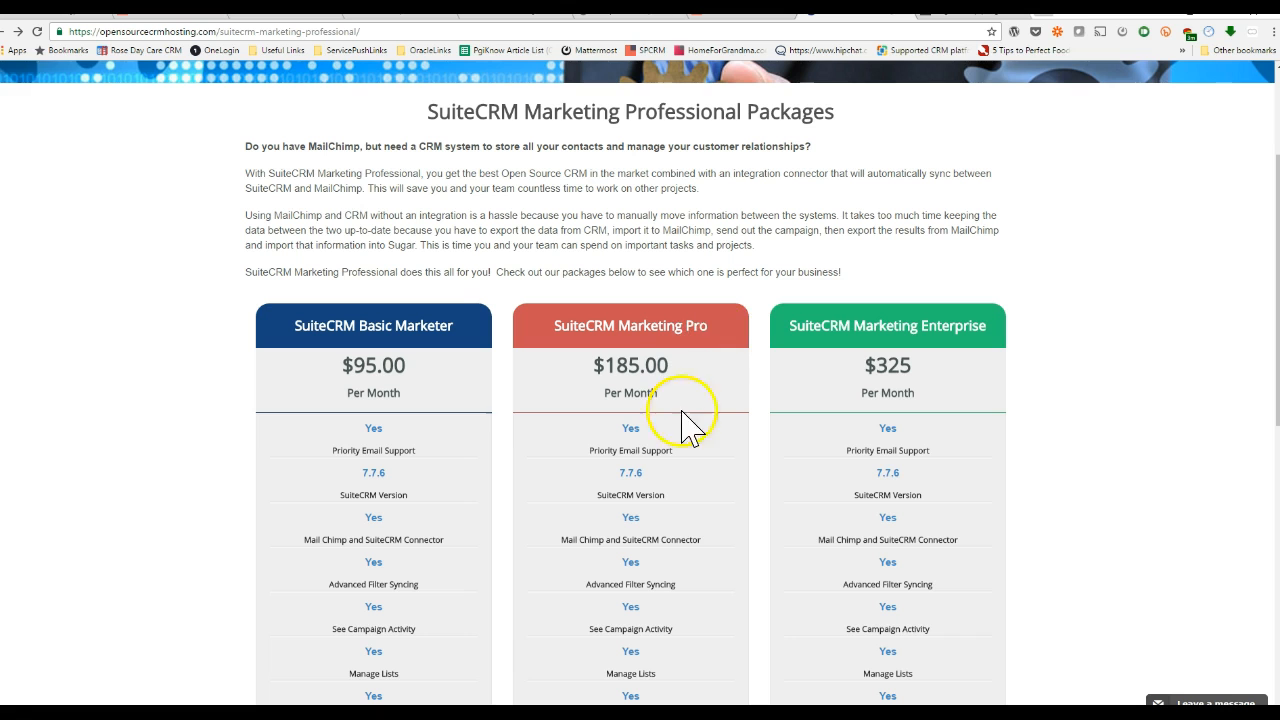
{"action": "mouse_move", "coordinate": [483, 407]}
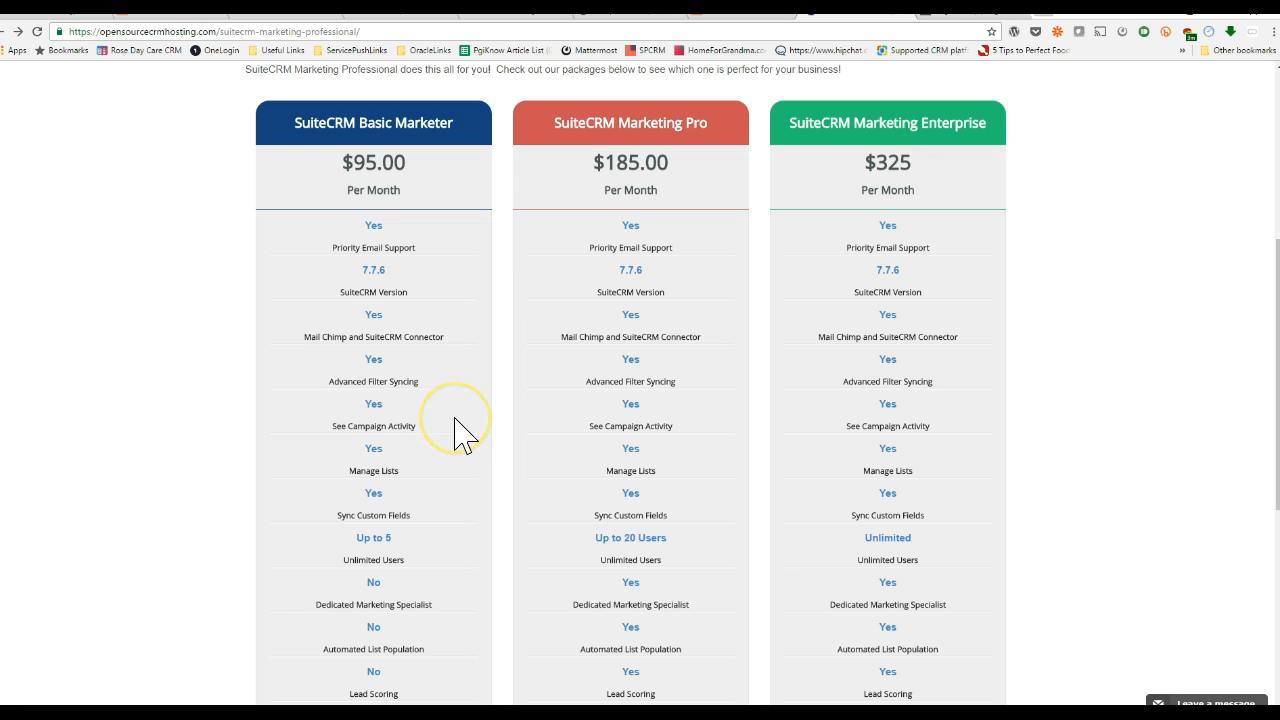
{"action": "mouse_move", "coordinate": [460, 423]}
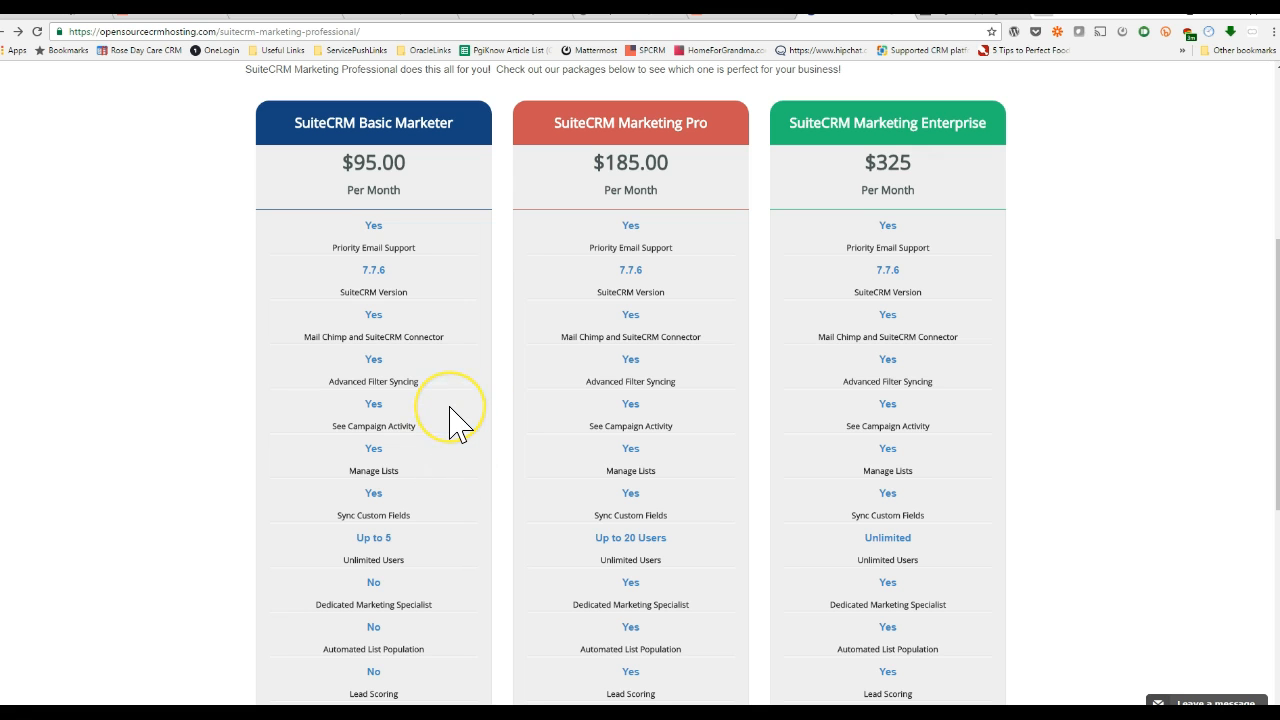
{"action": "scroll", "scroll_direction": "down", "scroll_amount": 3}
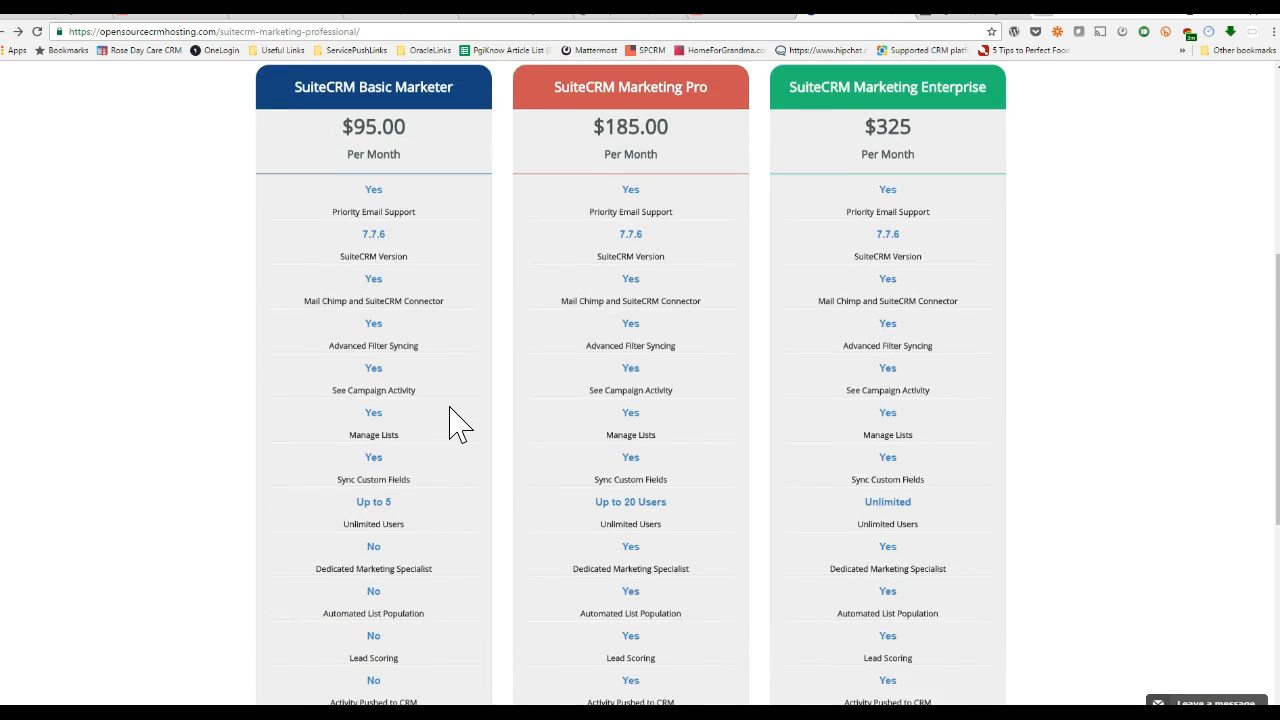
{"action": "scroll", "scroll_direction": "up", "scroll_amount": 3}
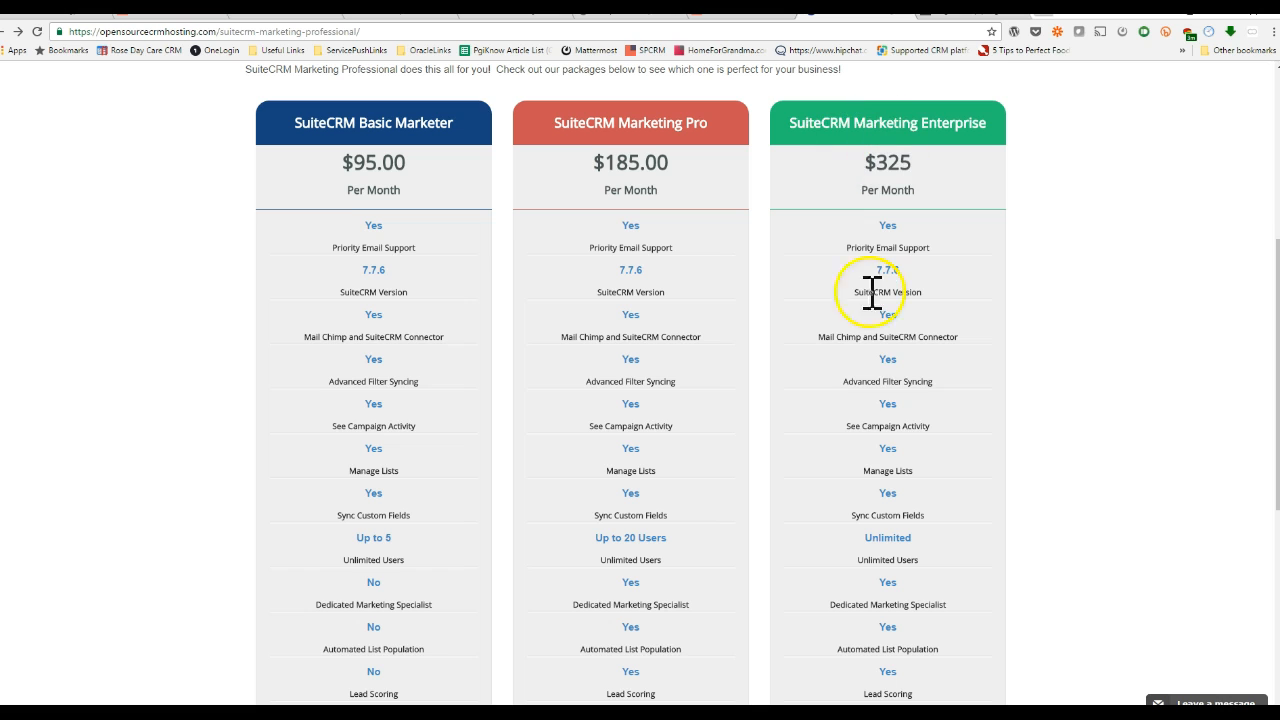
{"action": "mouse_move", "coordinate": [705, 415]}
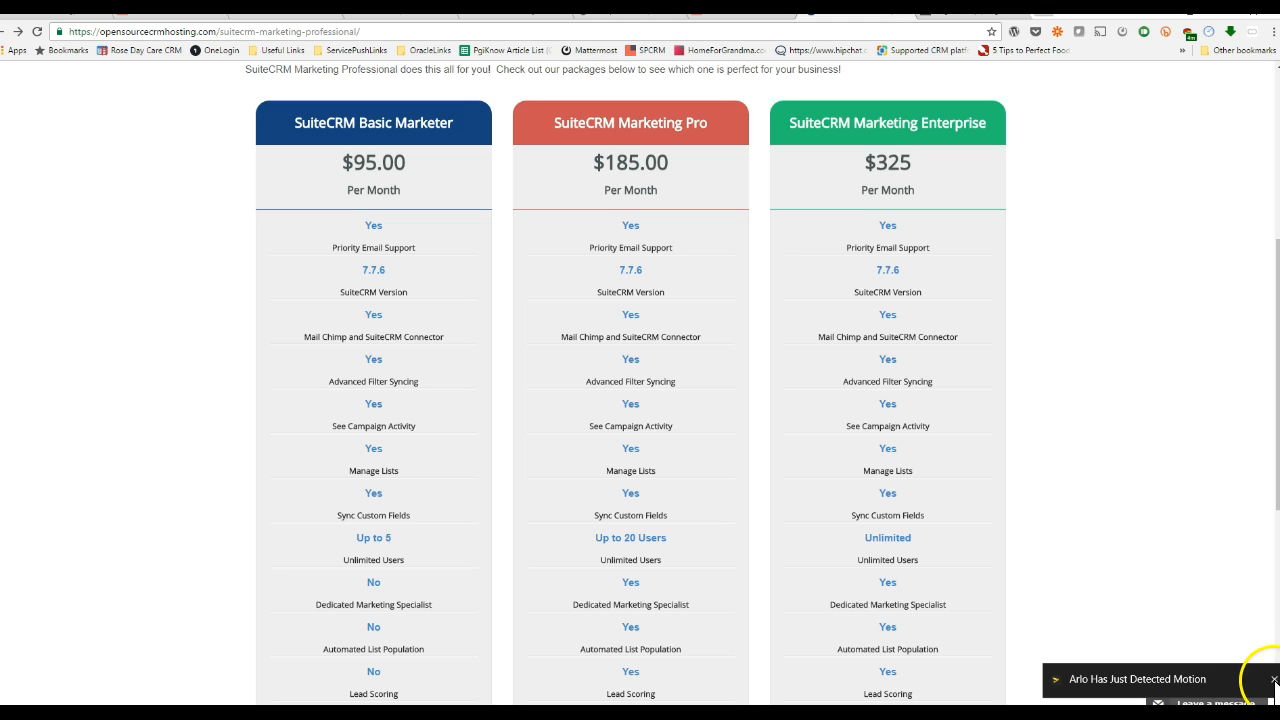
{"action": "scroll", "scroll_direction": "down", "scroll_amount": 3}
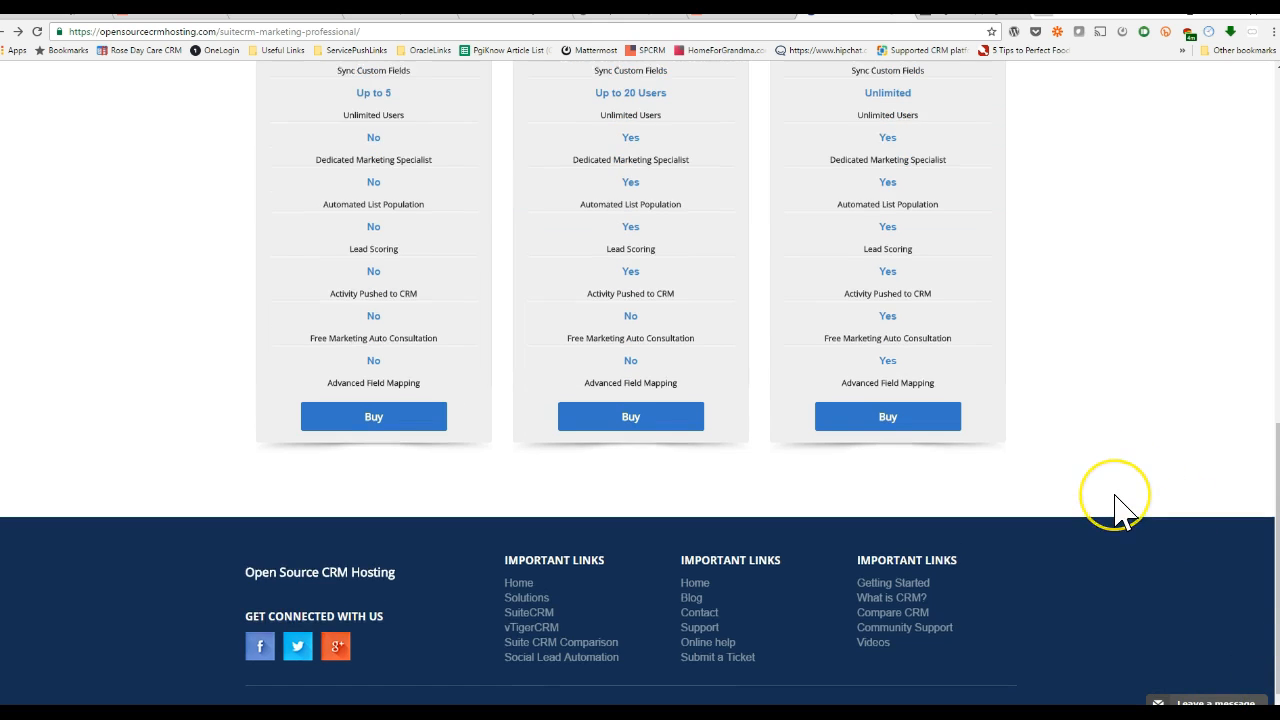
{"action": "scroll", "scroll_direction": "up", "scroll_amount": 3}
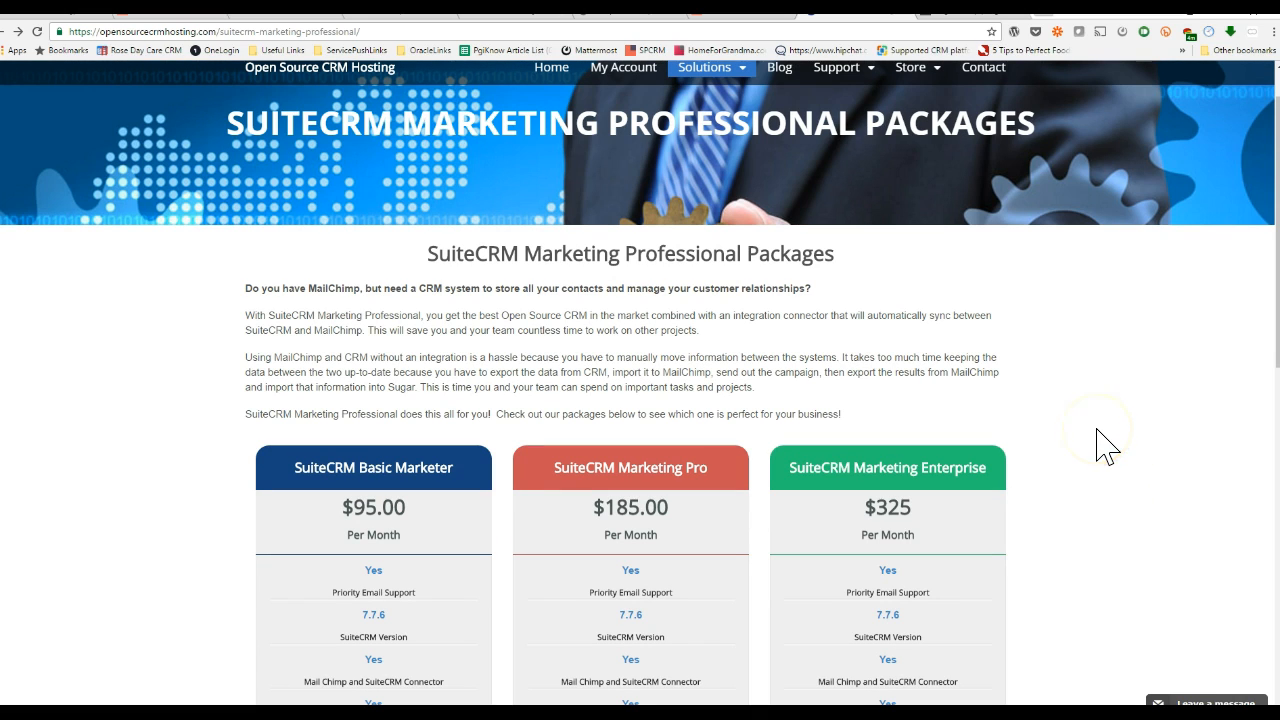
{"action": "mouse_move", "coordinate": [943, 353]}
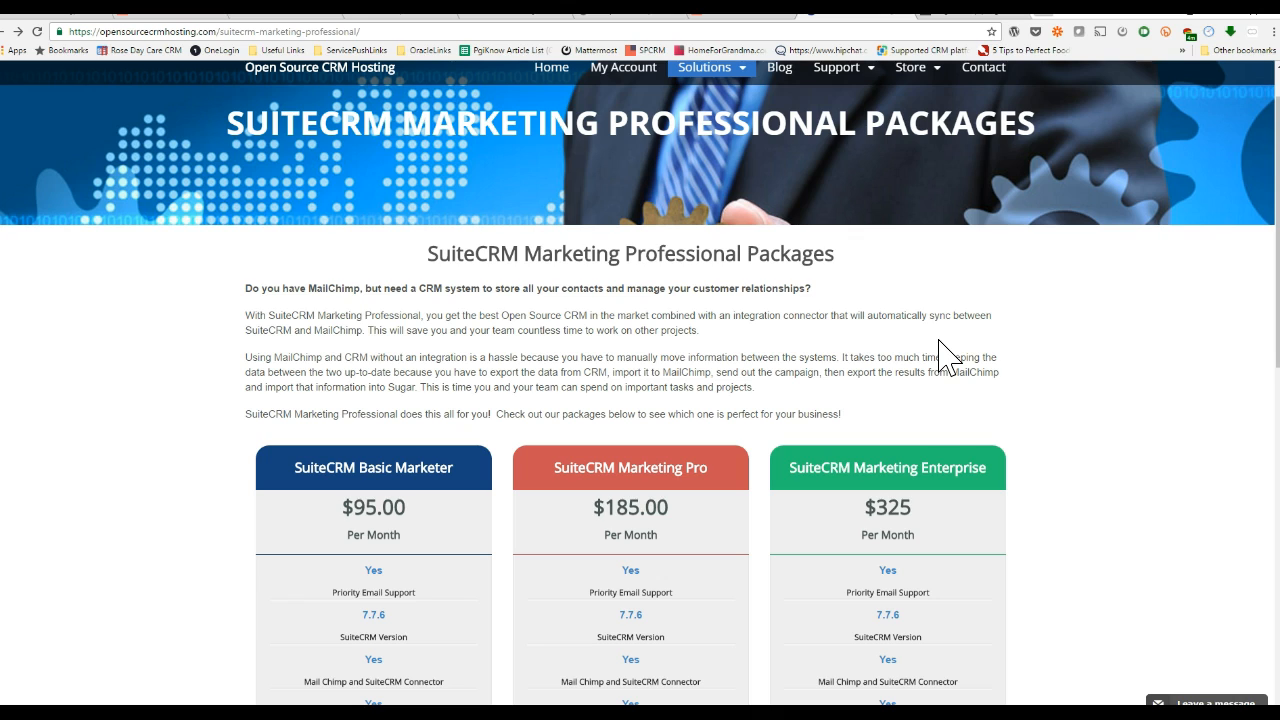
{"action": "mouse_move", "coordinate": [847, 338]}
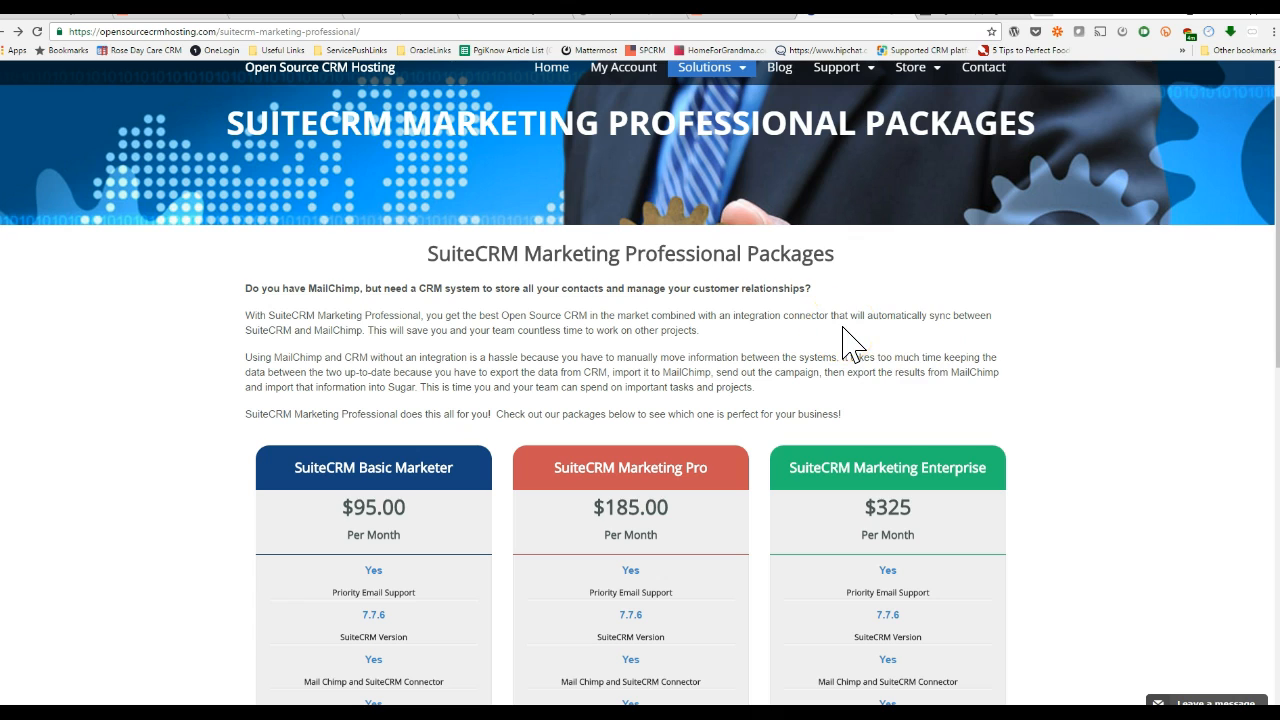
{"action": "mouse_move", "coordinate": [876, 322]}
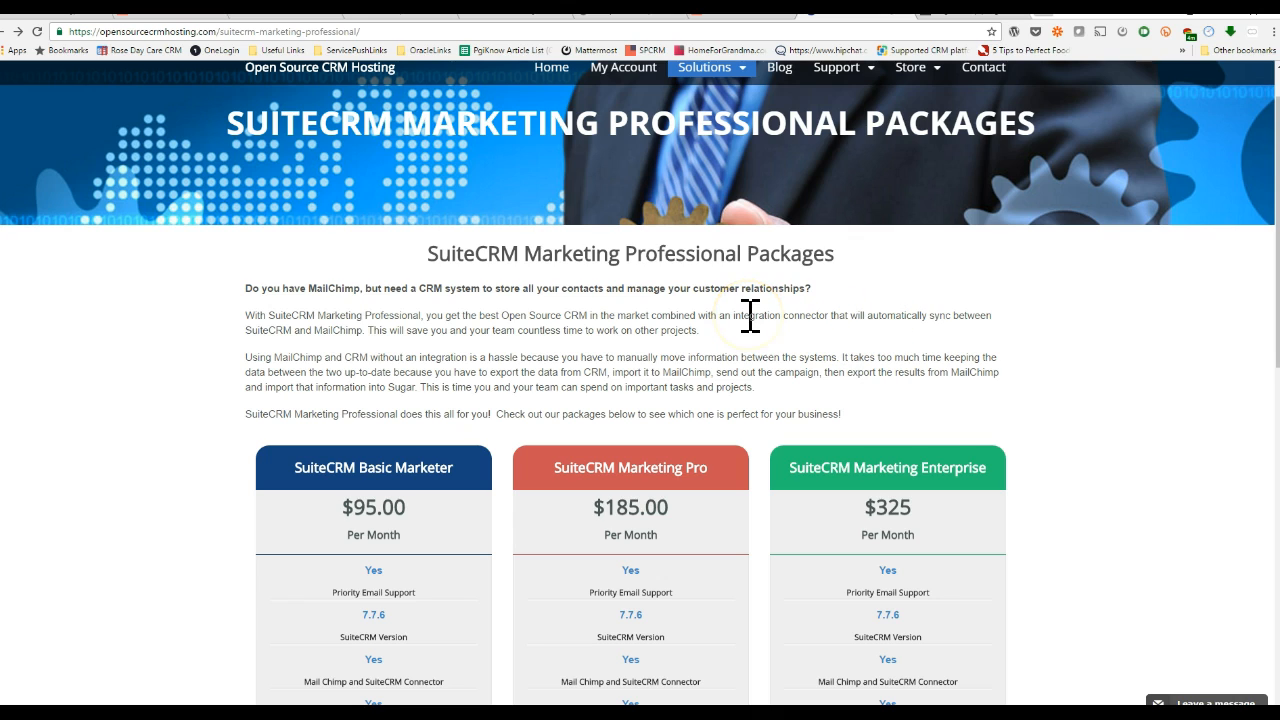
{"action": "mouse_move", "coordinate": [180, 660]}
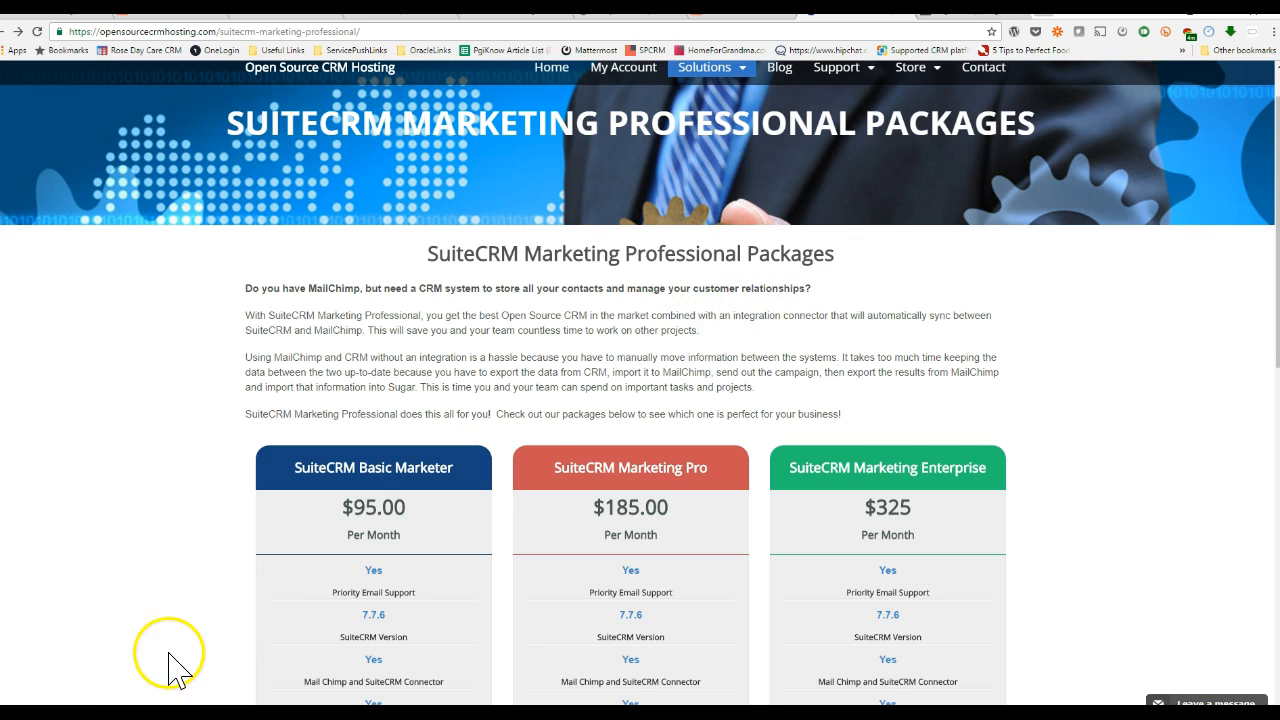